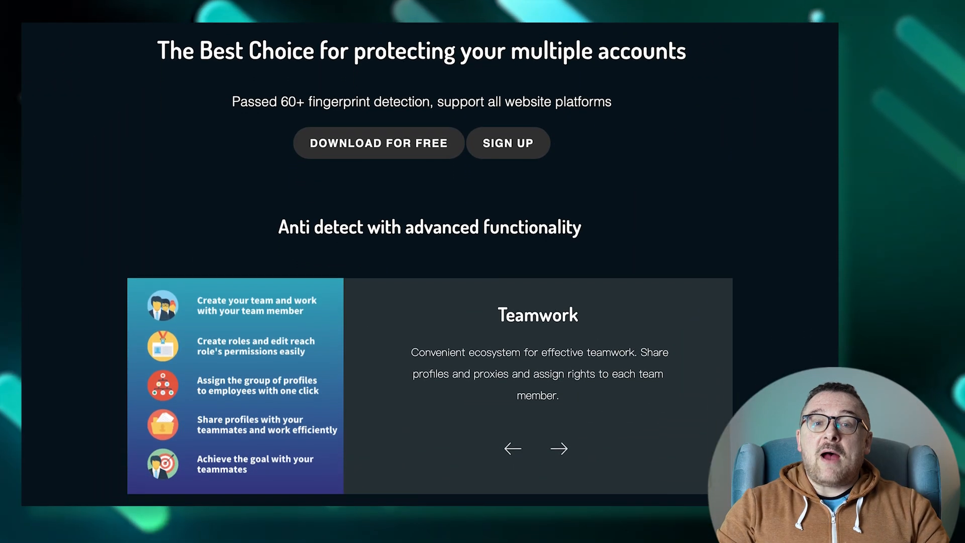
- Scroll the homepage down to the 'Why it is free and safe?' and 'What is Digital Fingerprint?' sections
scroll(down, 3)
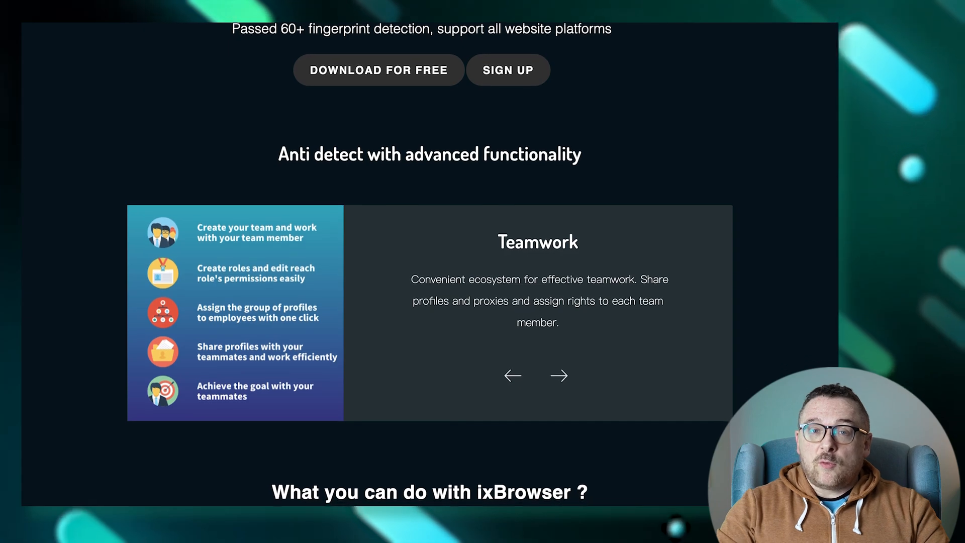
scroll(down, 3)
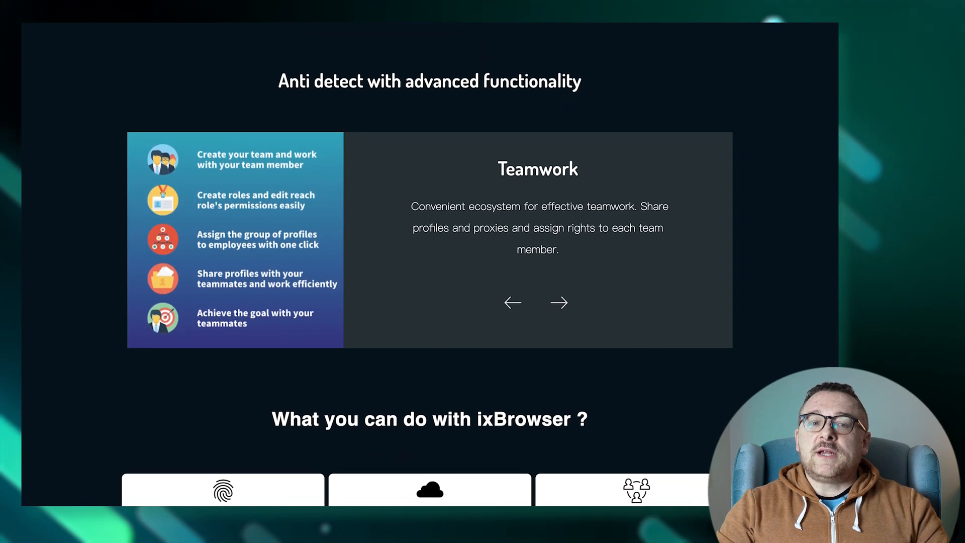
scroll(down, 3)
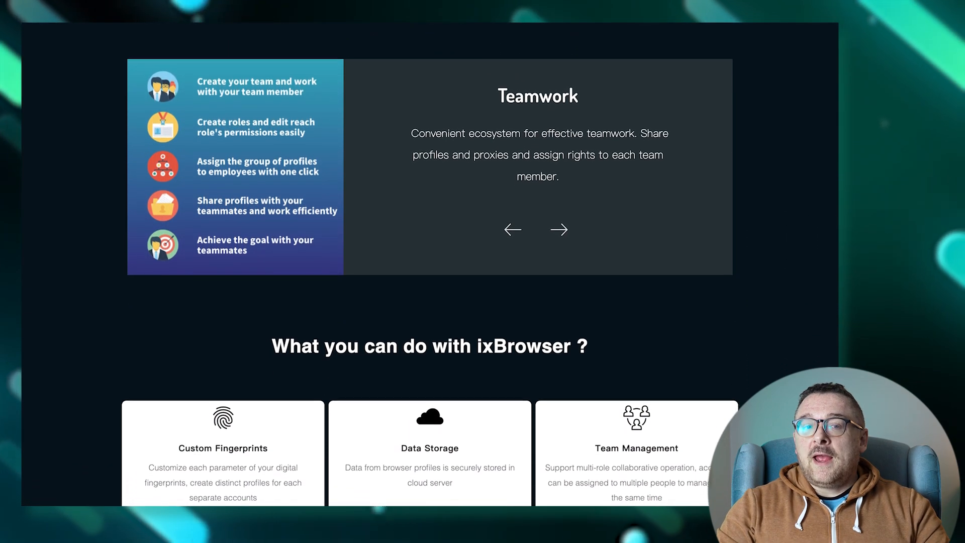
scroll(down, 3)
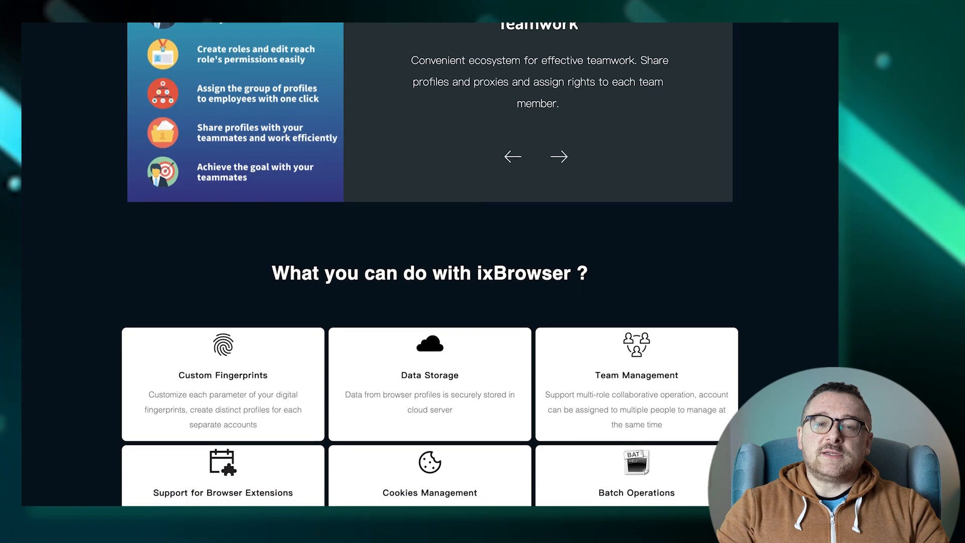
scroll(down, 3)
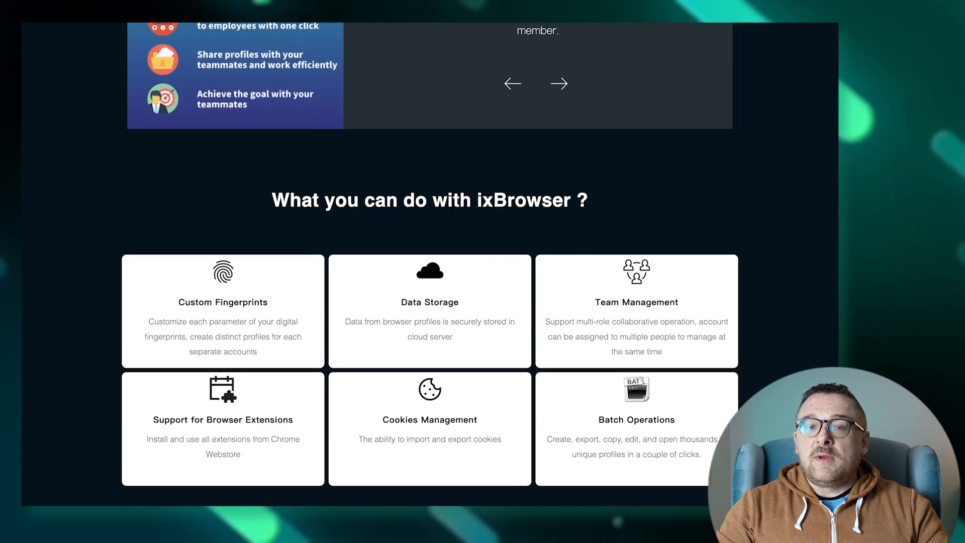
scroll(down, 3)
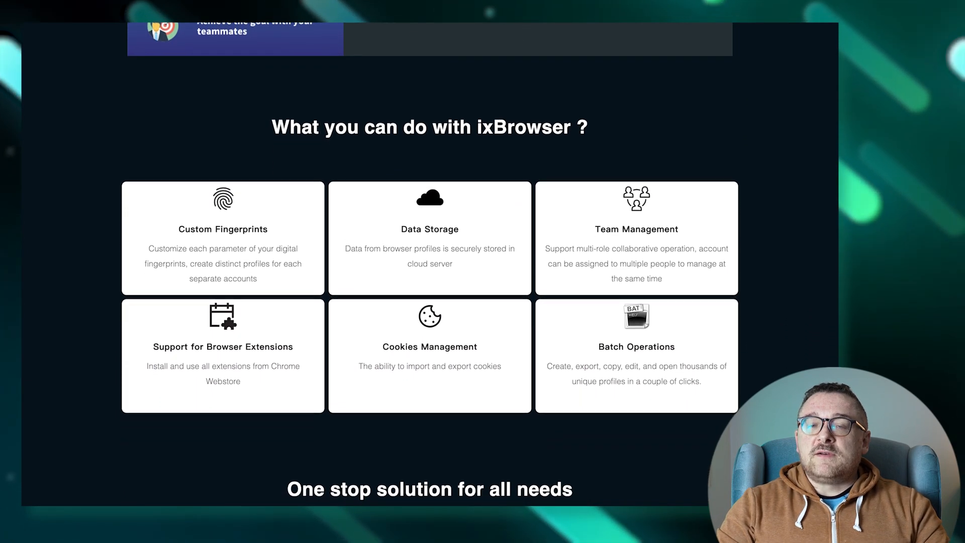
scroll(down, 3)
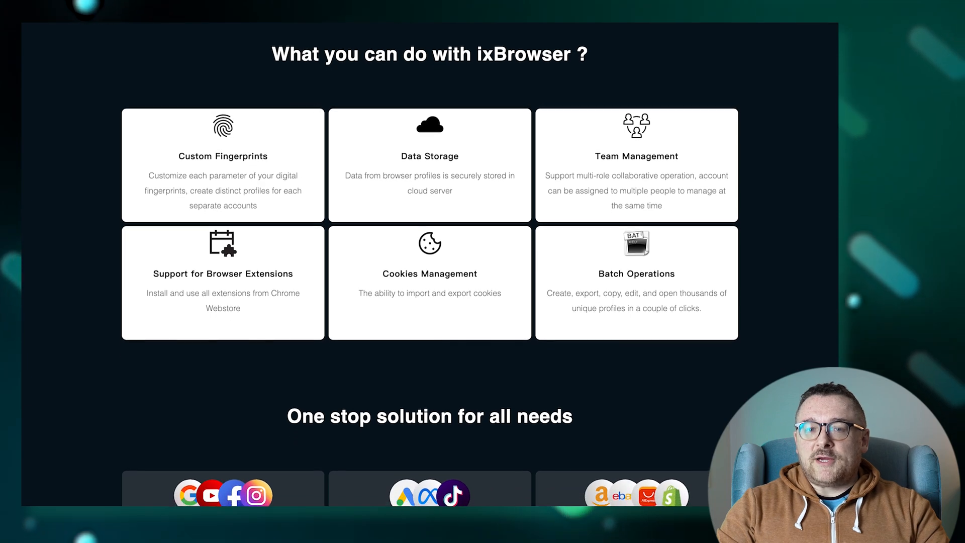
scroll(down, 3)
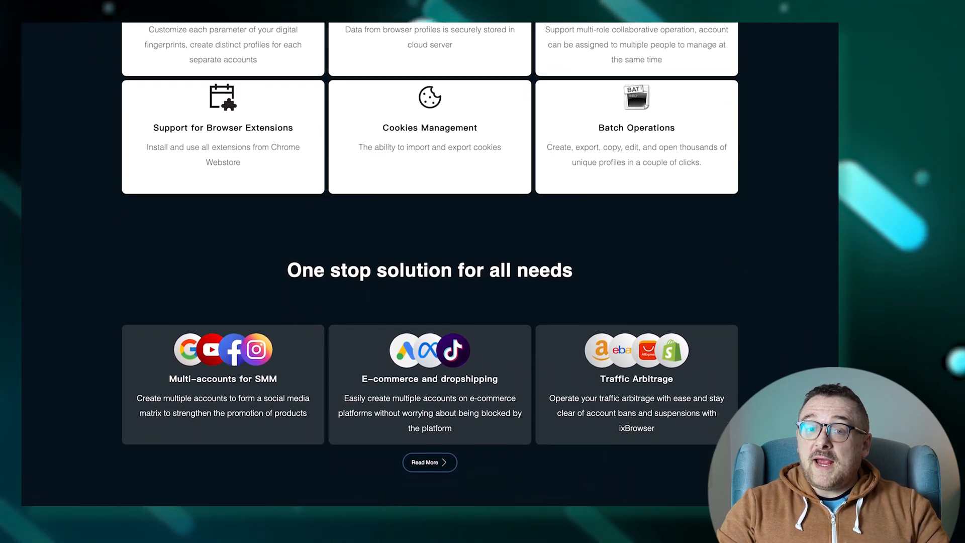
scroll(down, 3)
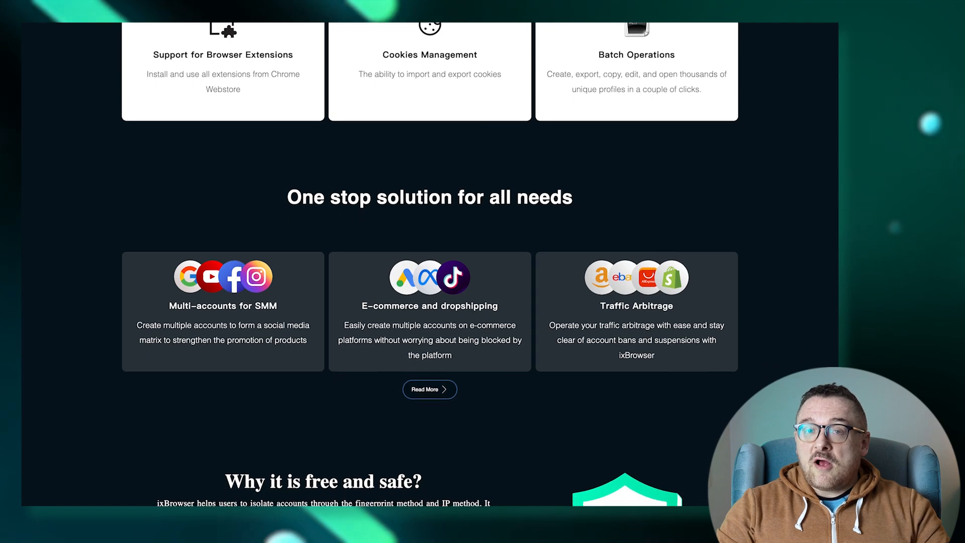
scroll(down, 3)
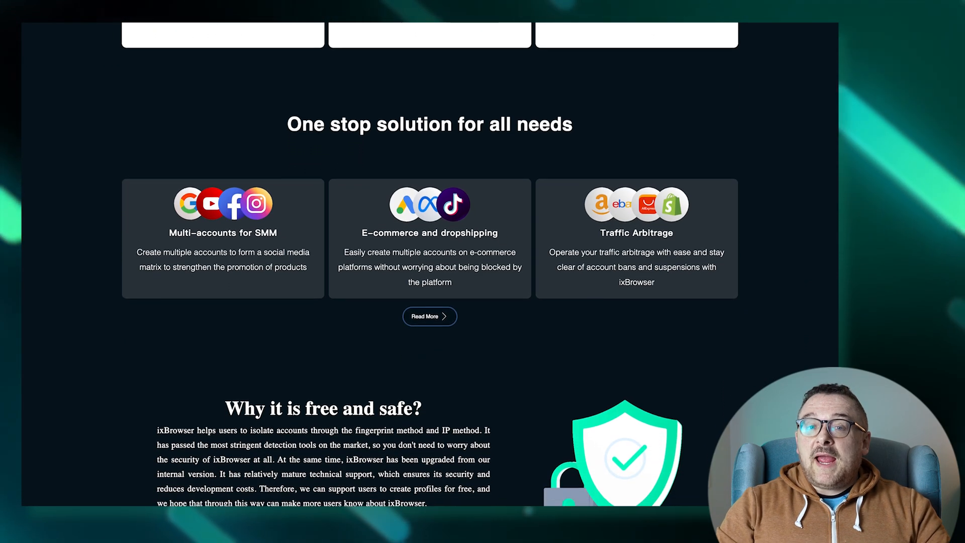
scroll(down, 3)
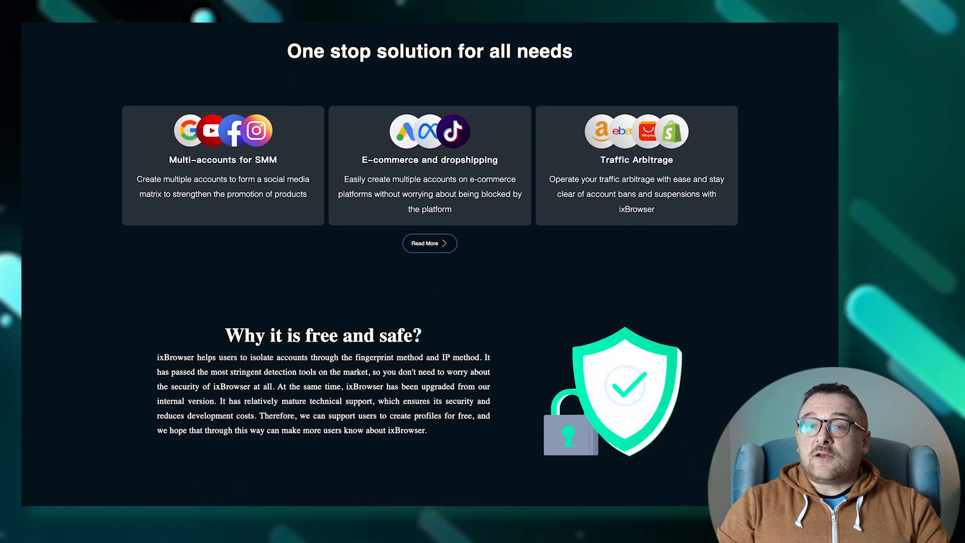
scroll(down, 3)
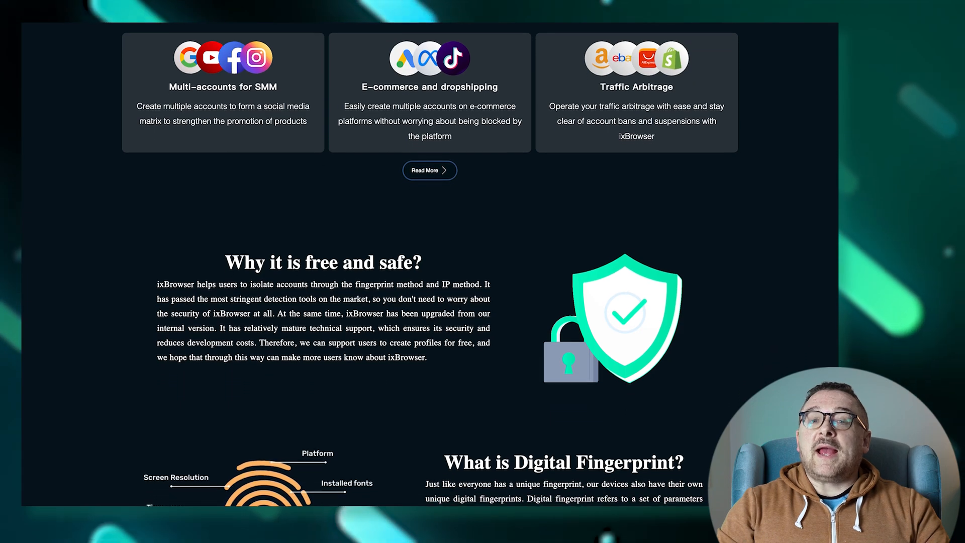
scroll(down, 3)
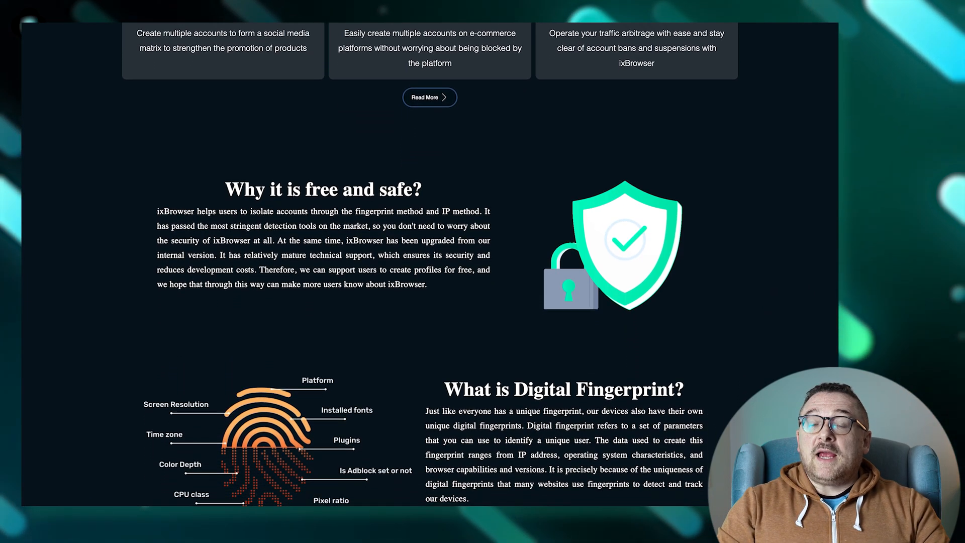
scroll(down, 3)
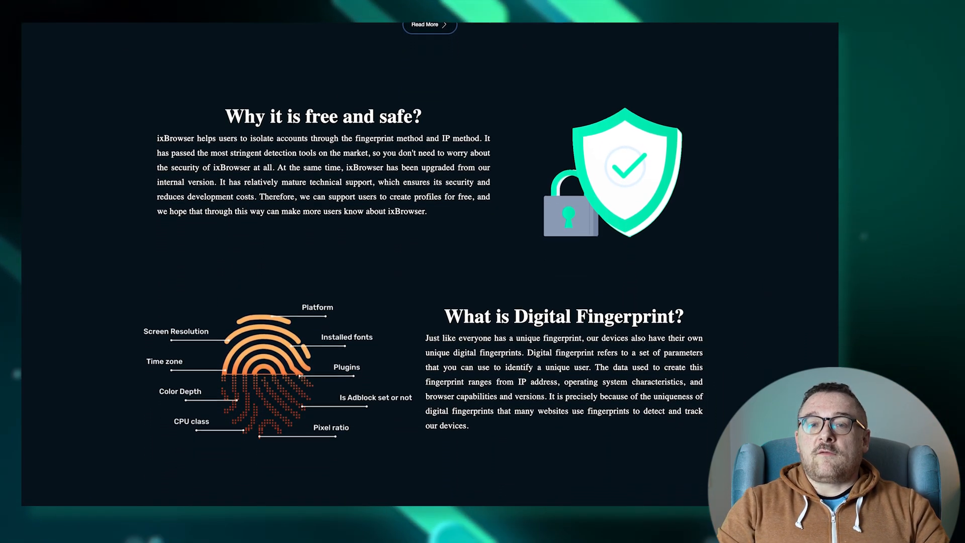
- Scroll further down the ixBrowser homepage until the six Use Cases scenarios are visible
scroll(down, 3)
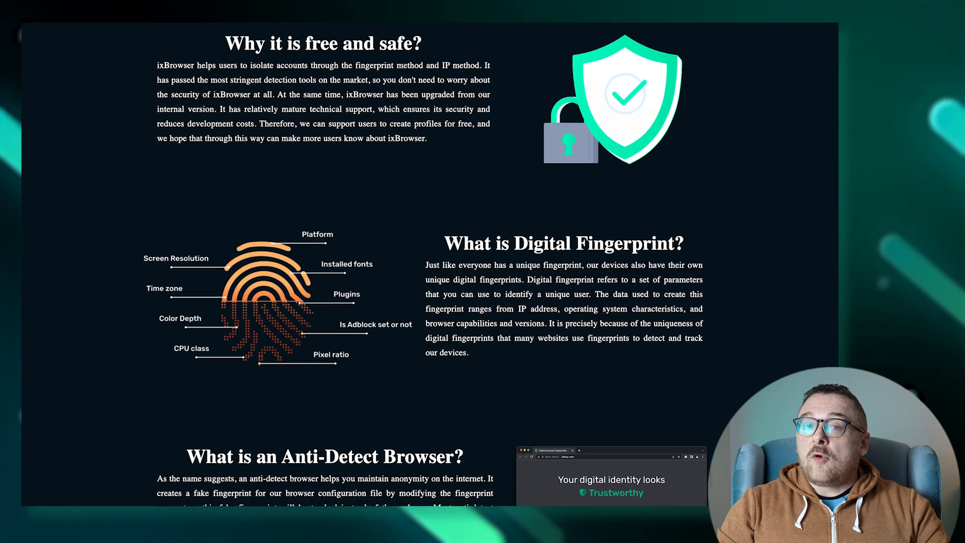
scroll(down, 3)
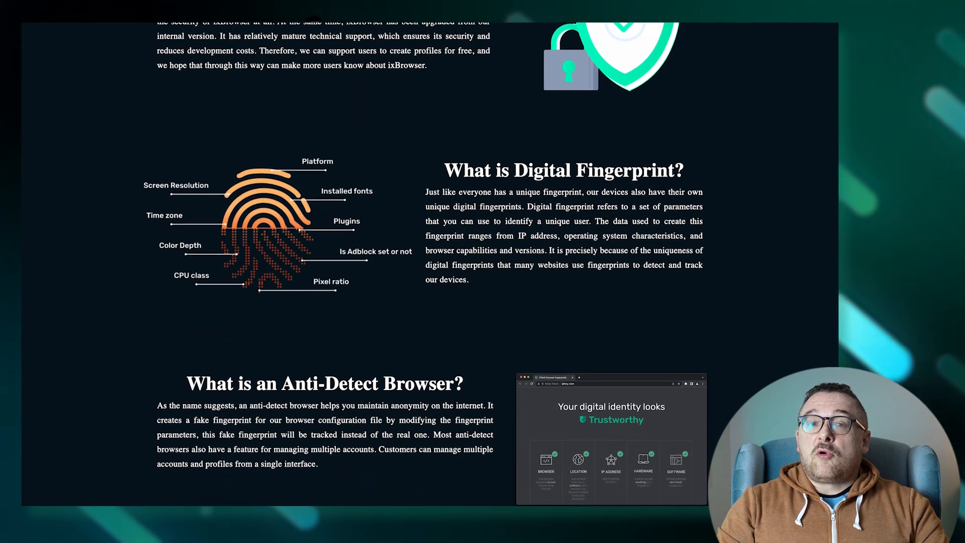
scroll(up, 3)
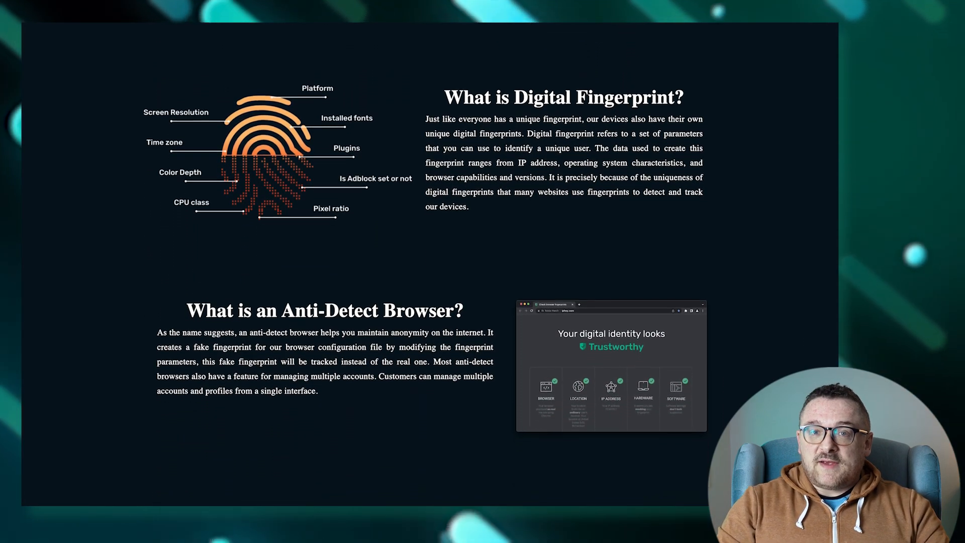
scroll(down, 3)
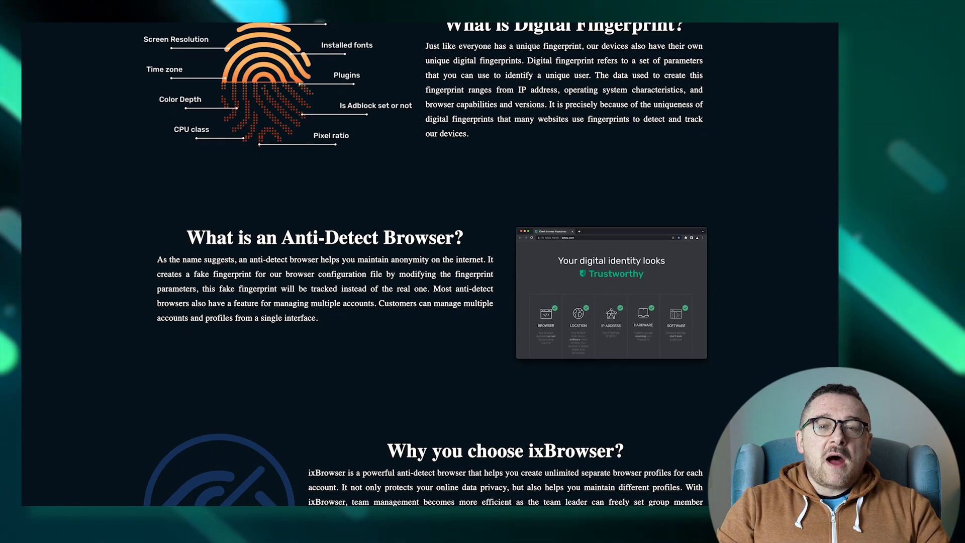
scroll(down, 3)
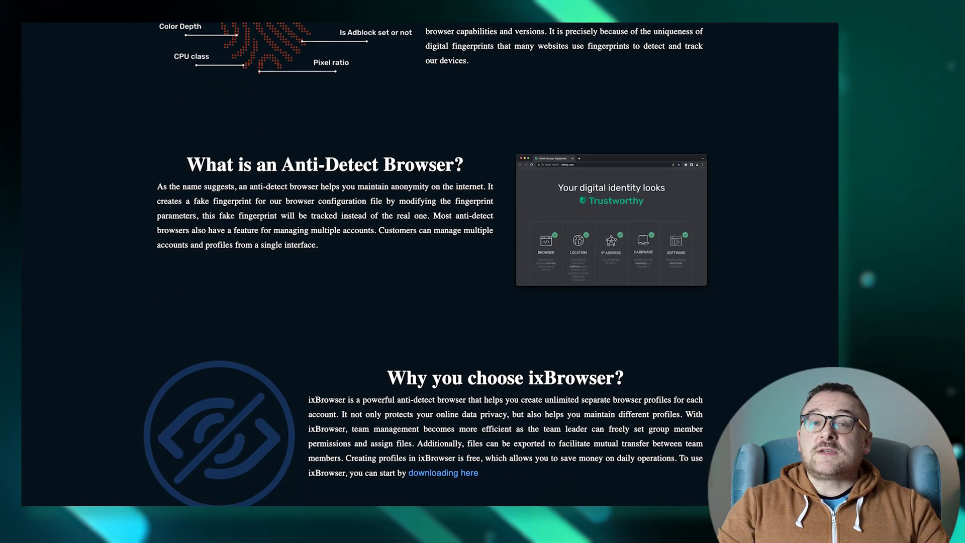
scroll(down, 3)
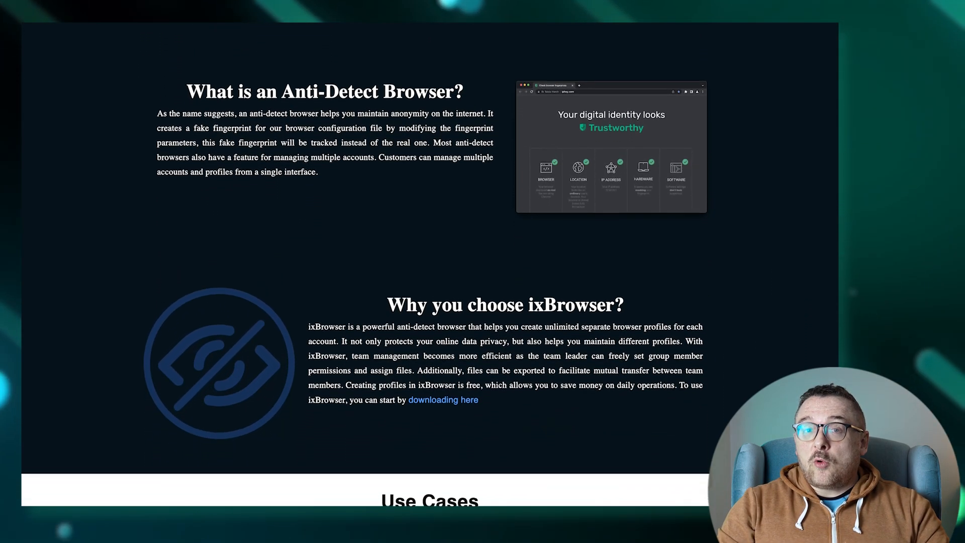
scroll(down, 3)
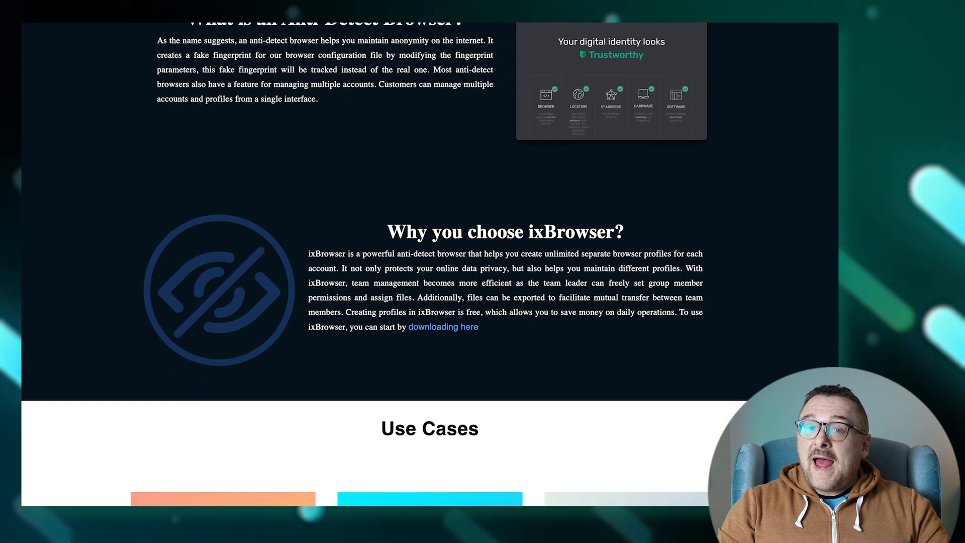
scroll(down, 3)
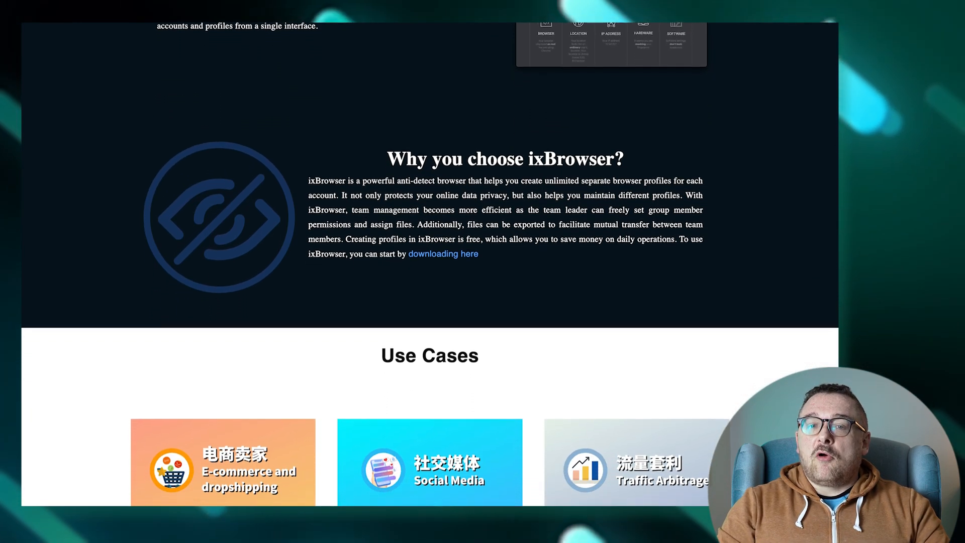
scroll(down, 3)
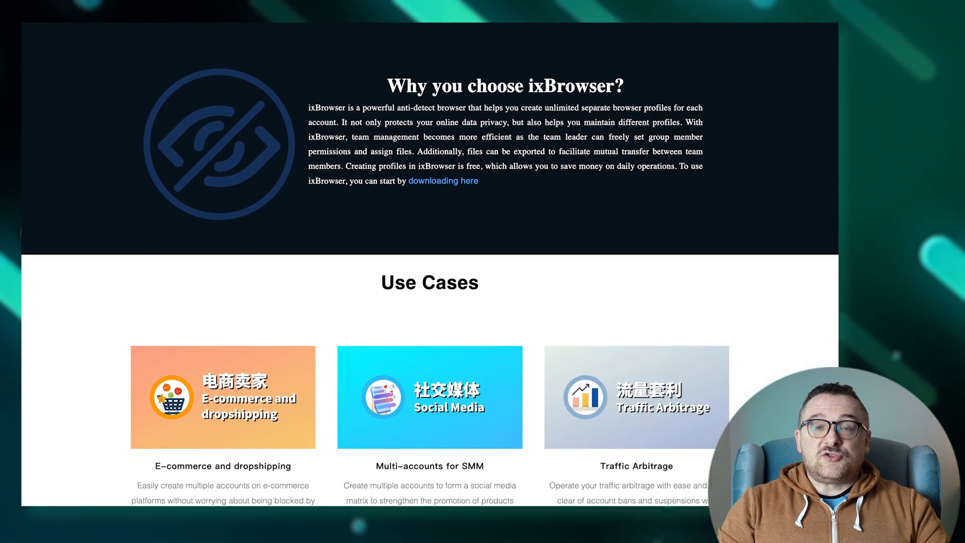
scroll(down, 3)
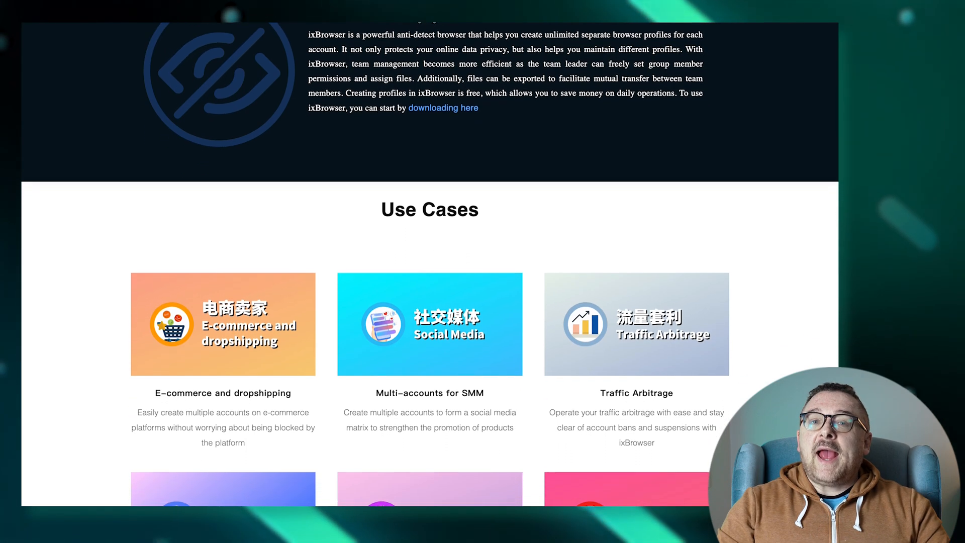
scroll(down, 3)
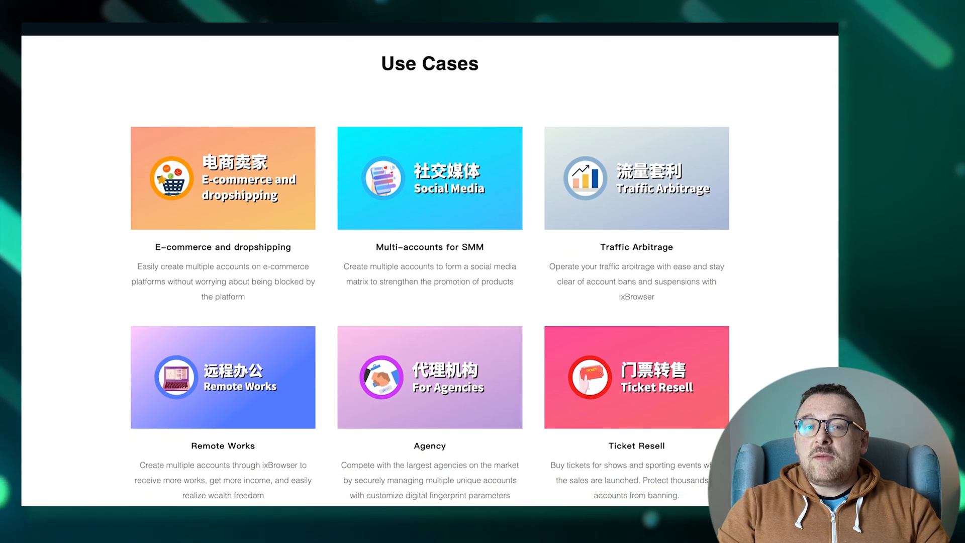
scroll(down, 3)
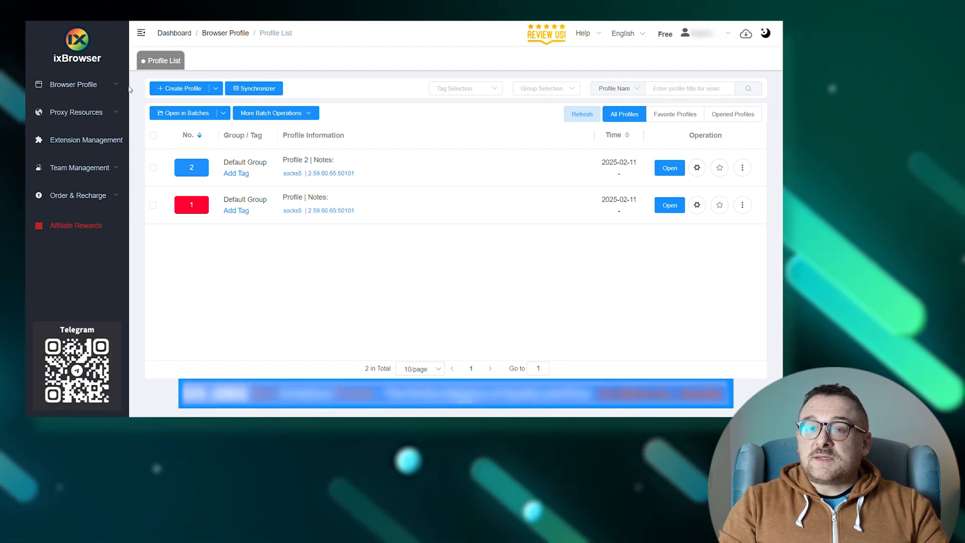
- Expand Browser Profile to show Profile Group, Tag Management, Recycle Bin, Transfer Records and API
click(74, 85)
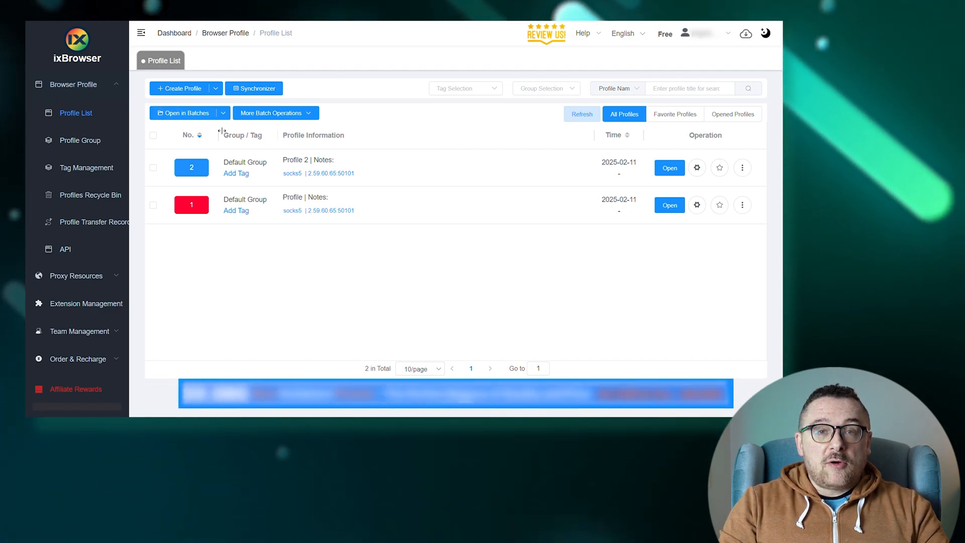
click(272, 112)
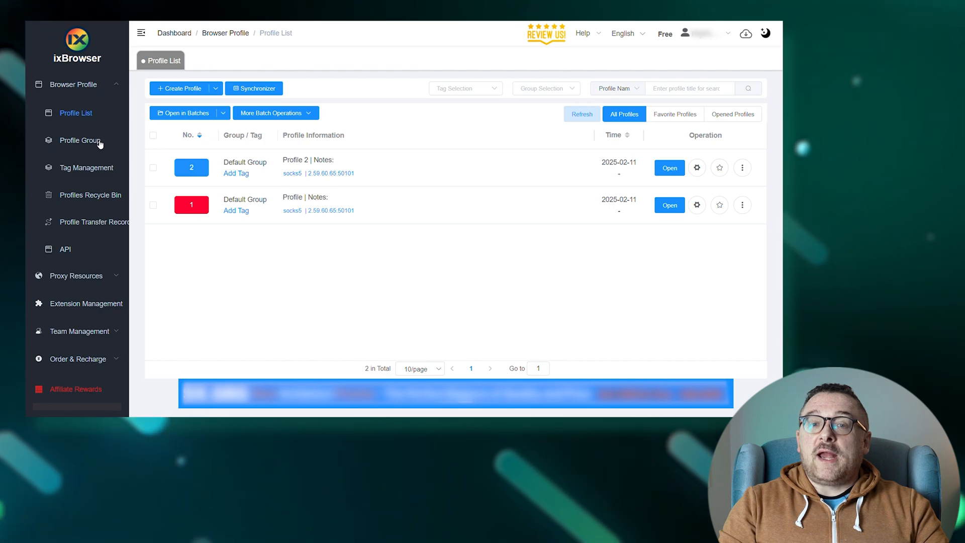
- Visit the empty Profile Group, Tag Management, Recycle Bin and Transfer Record pages, ending on API
click(79, 140)
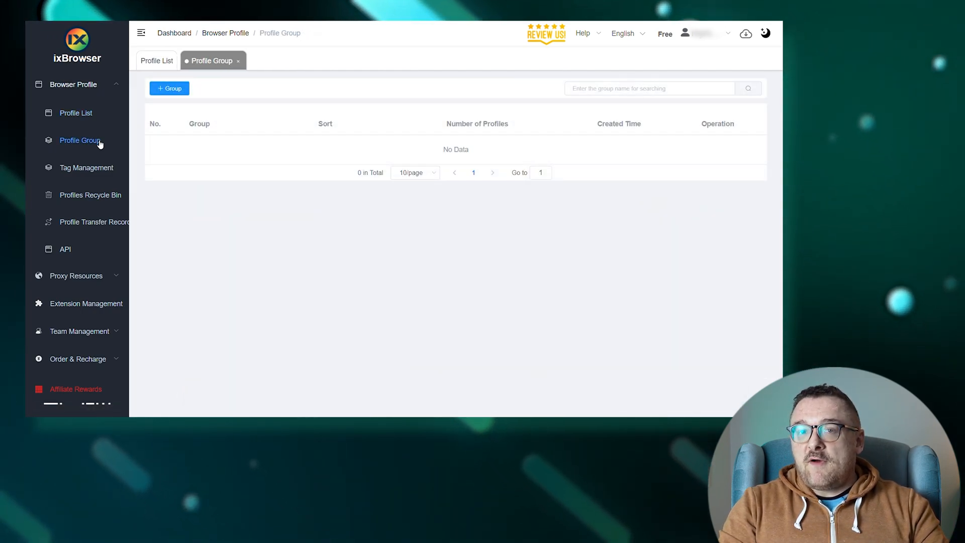
click(86, 168)
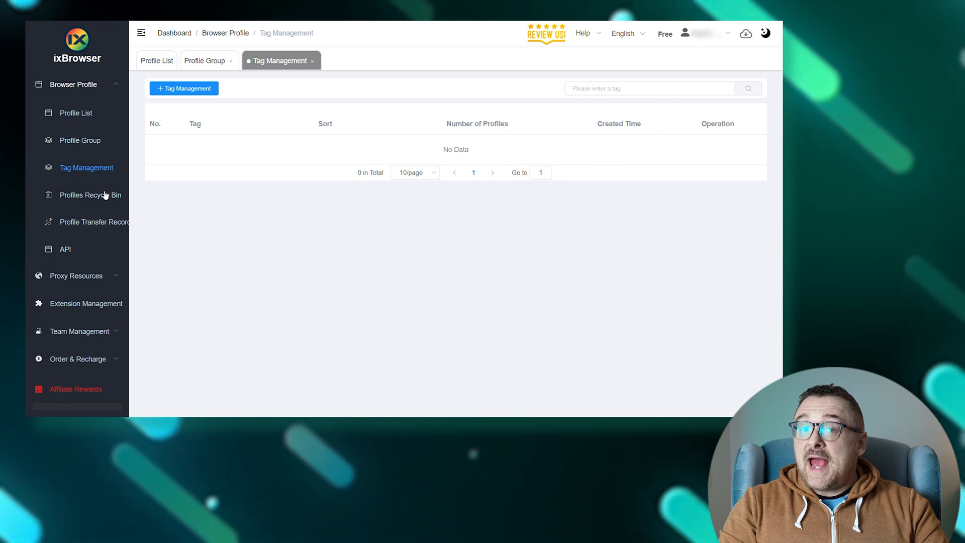
click(90, 195)
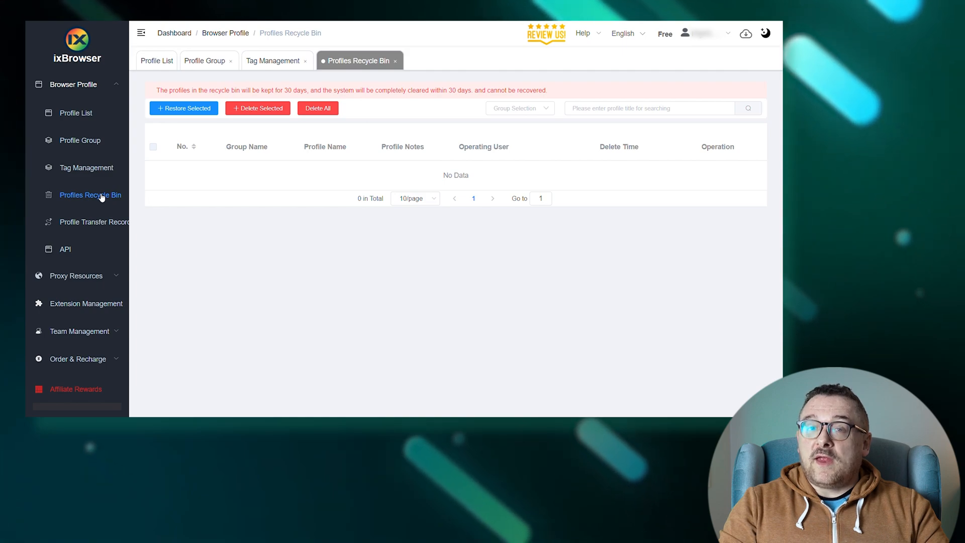
mouse_move(111, 215)
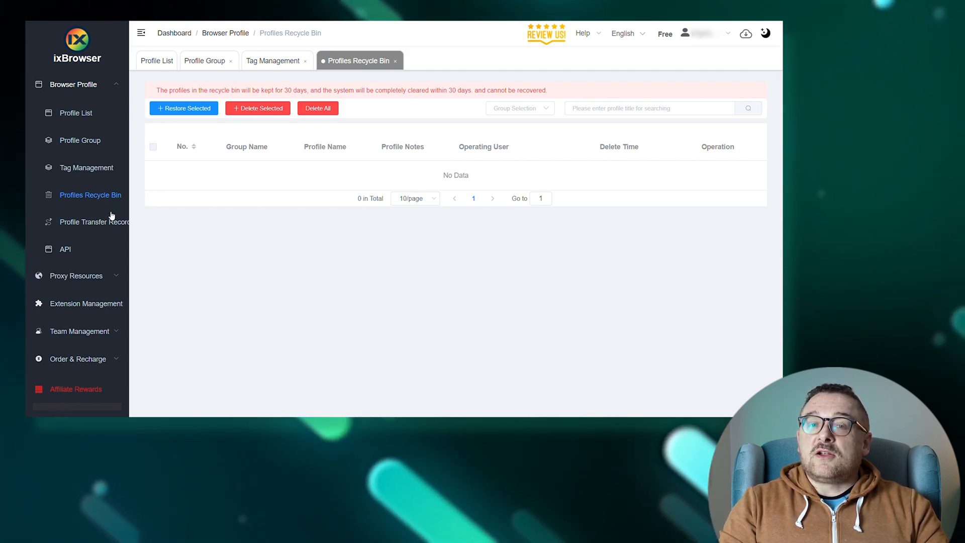
click(95, 221)
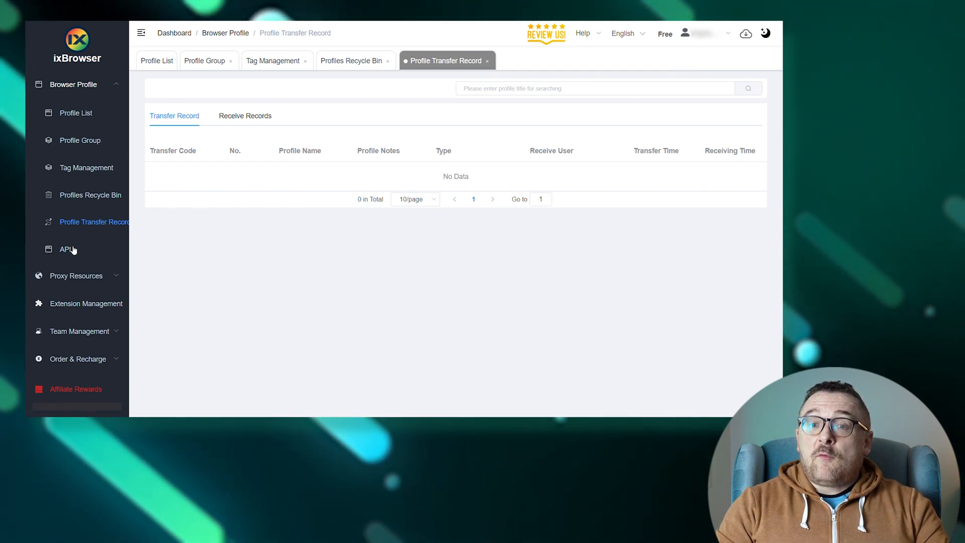
click(66, 249)
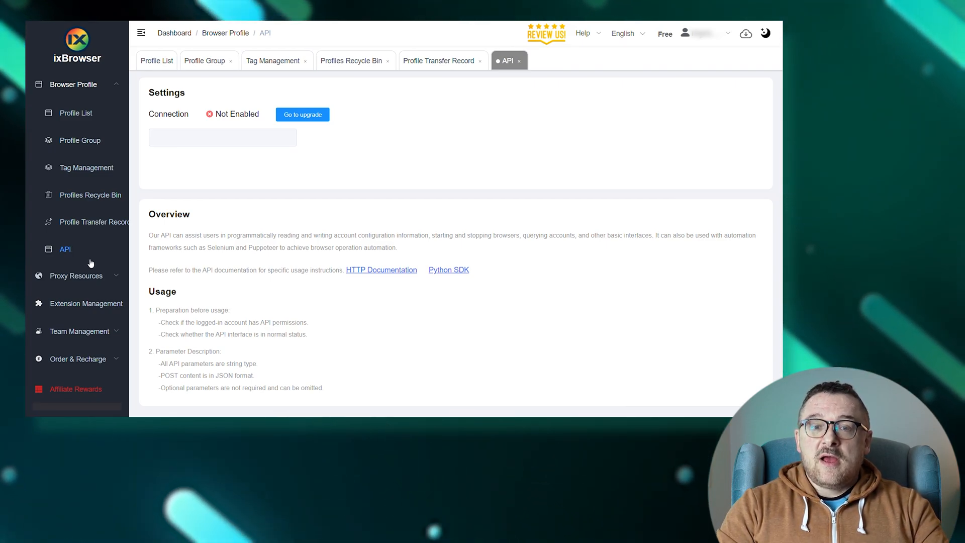
- Expand Proxy Resources and view the Static Proxy and Residential Proxy pages
click(77, 275)
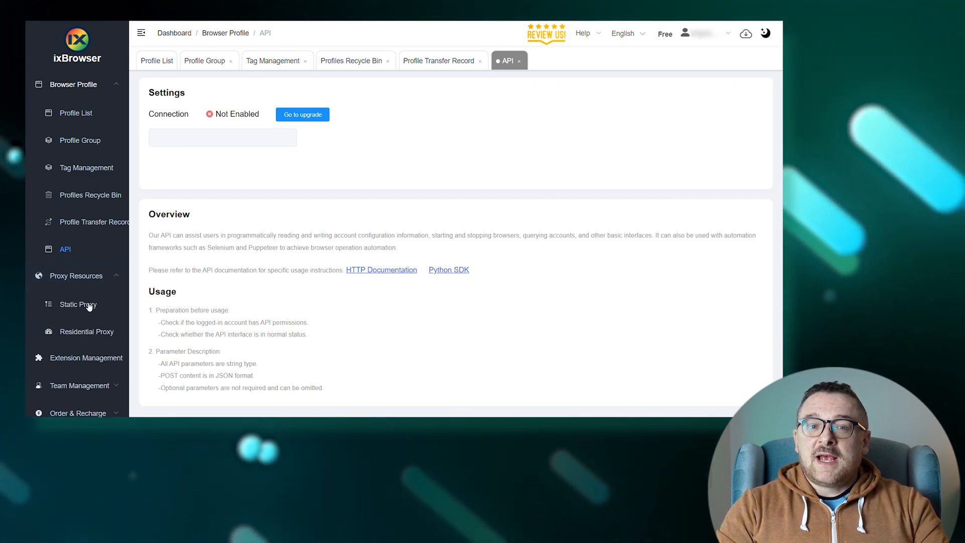
click(78, 305)
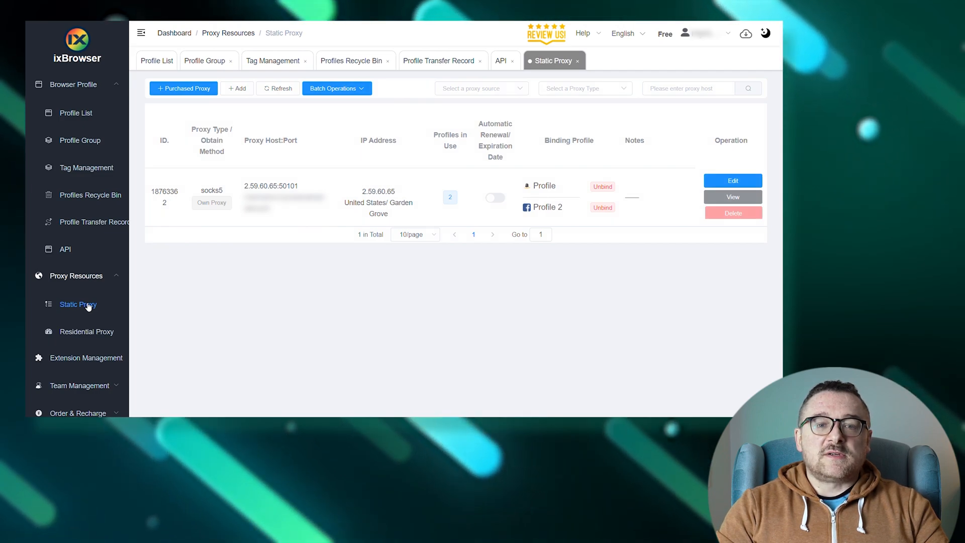
click(86, 331)
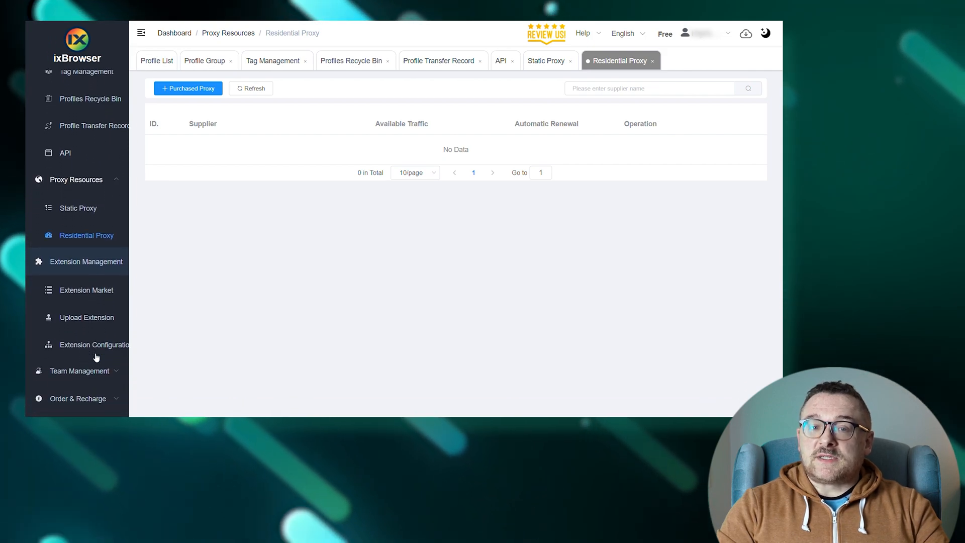
- View Upload Extension and the Member Management list, then expand Order & Recharge
click(86, 317)
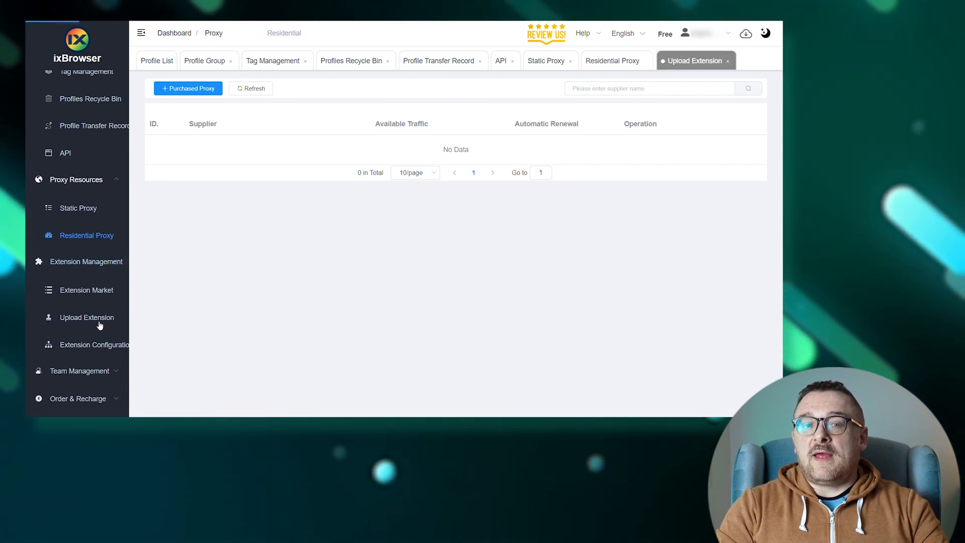
click(86, 317)
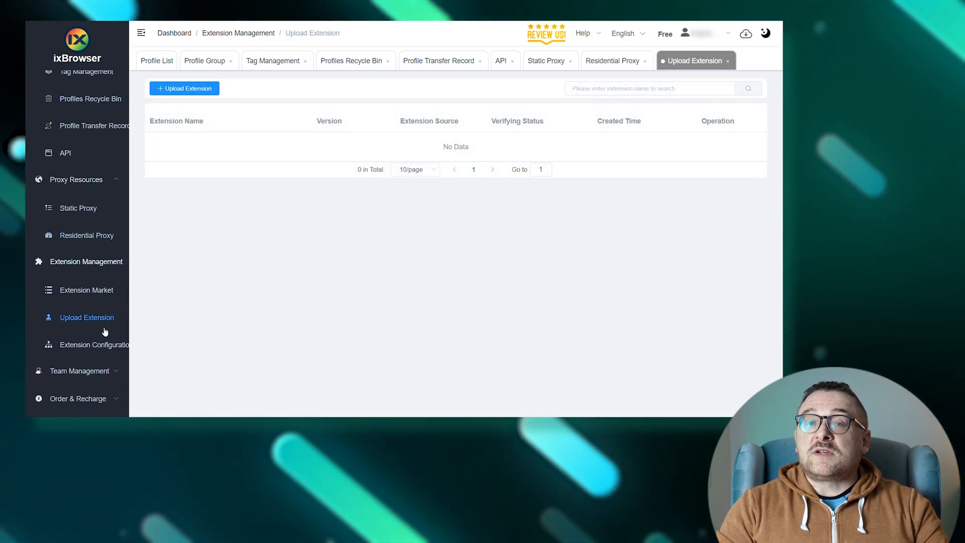
click(79, 371)
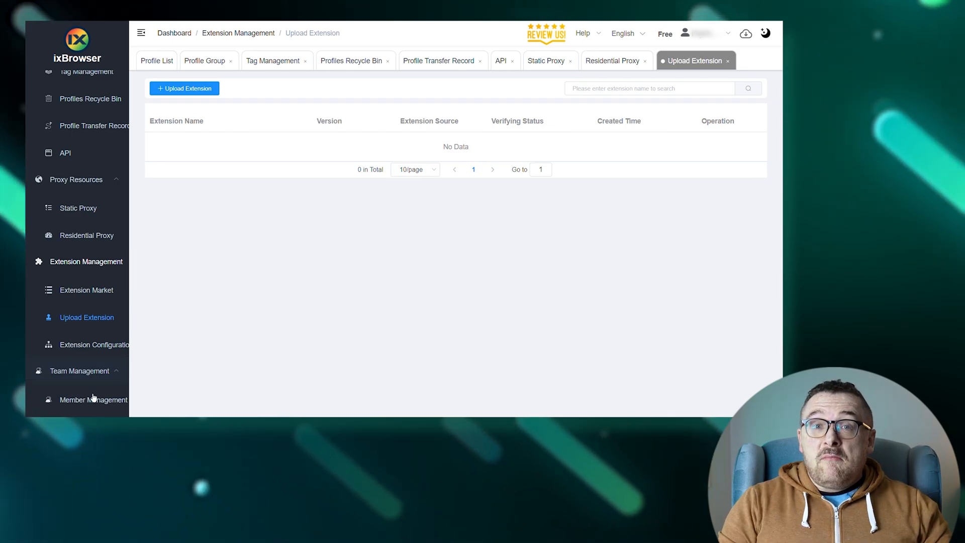
click(94, 400)
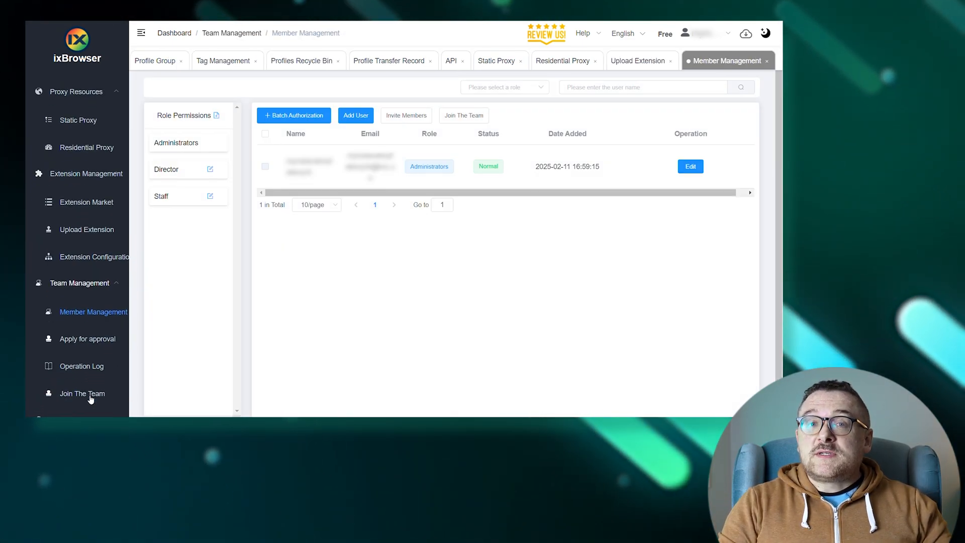
scroll(down, 3)
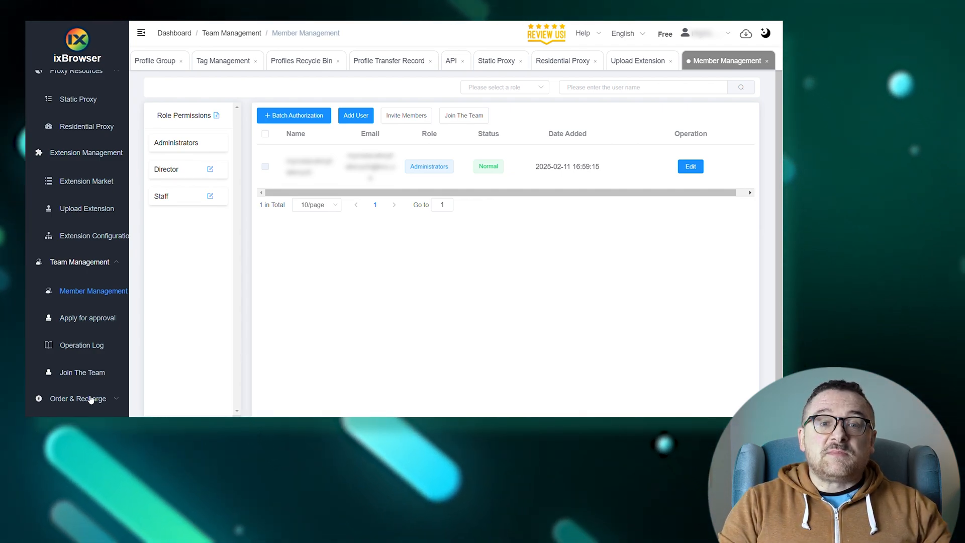
click(77, 398)
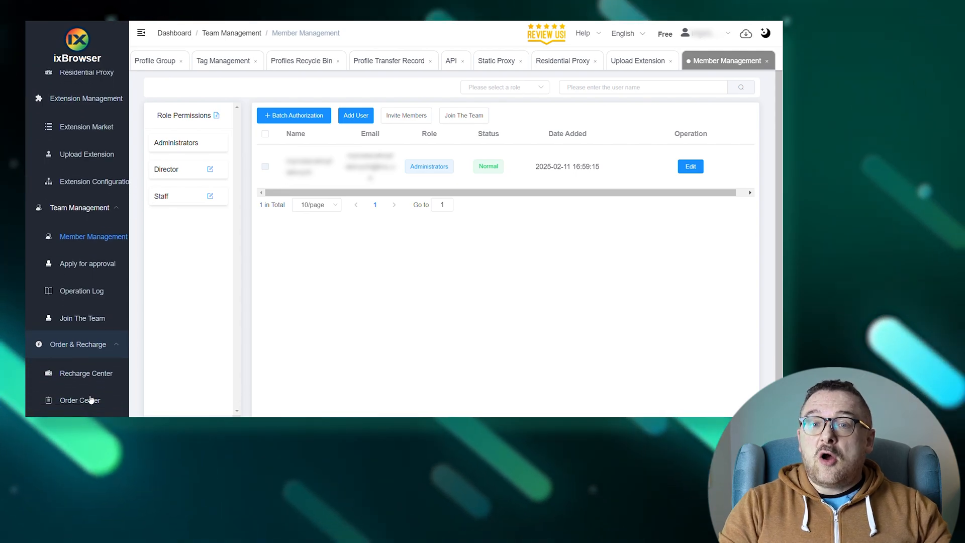
- Check the 0 Coin Recharge Center and empty Order Center, then return to Profile List
click(86, 373)
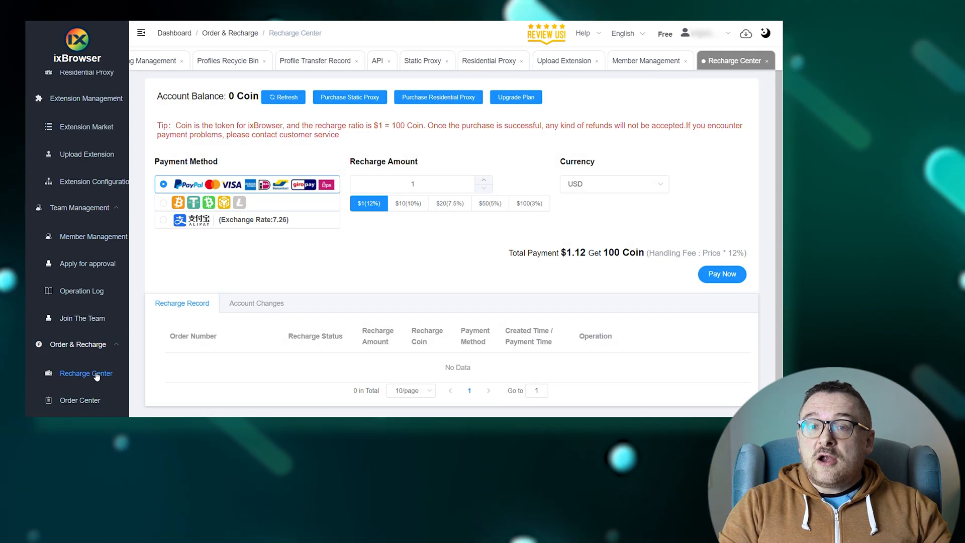
click(79, 400)
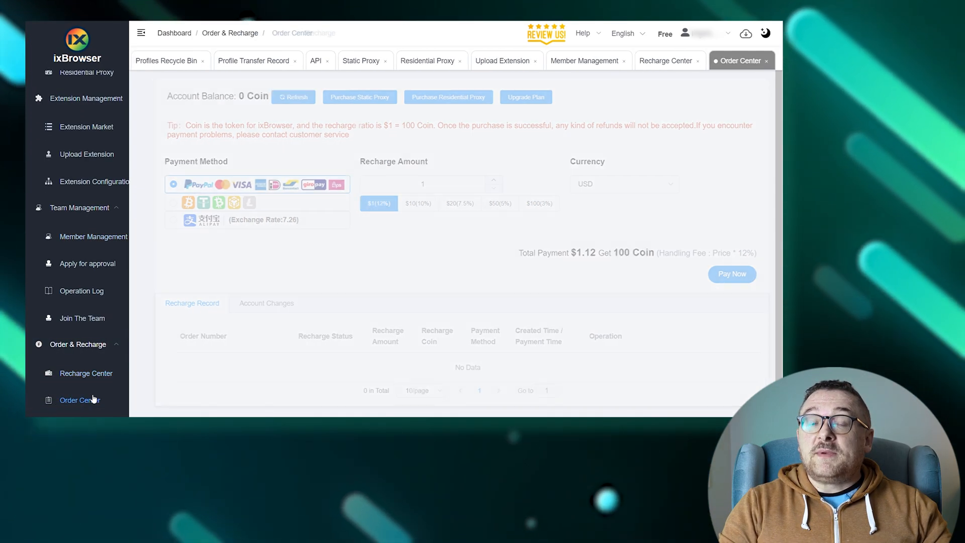
click(79, 399)
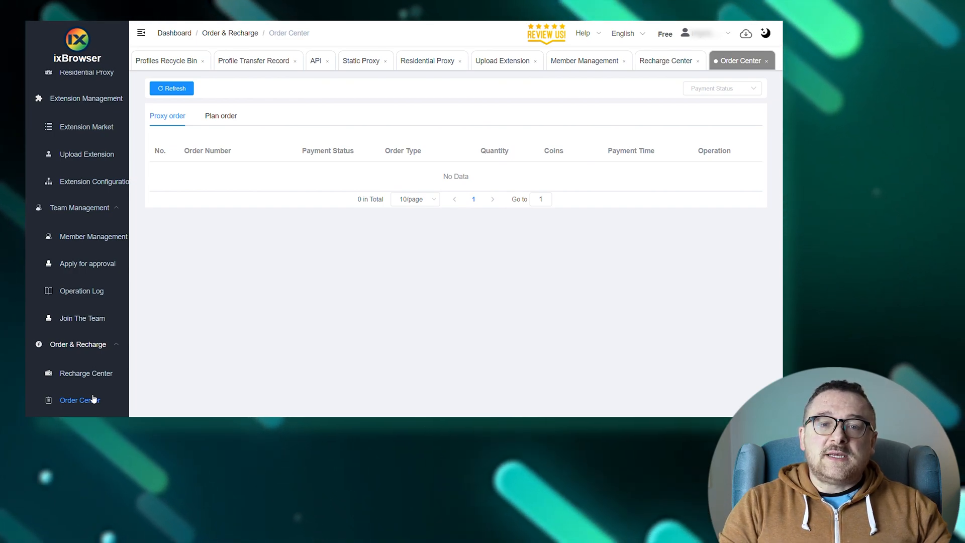
mouse_move(129, 279)
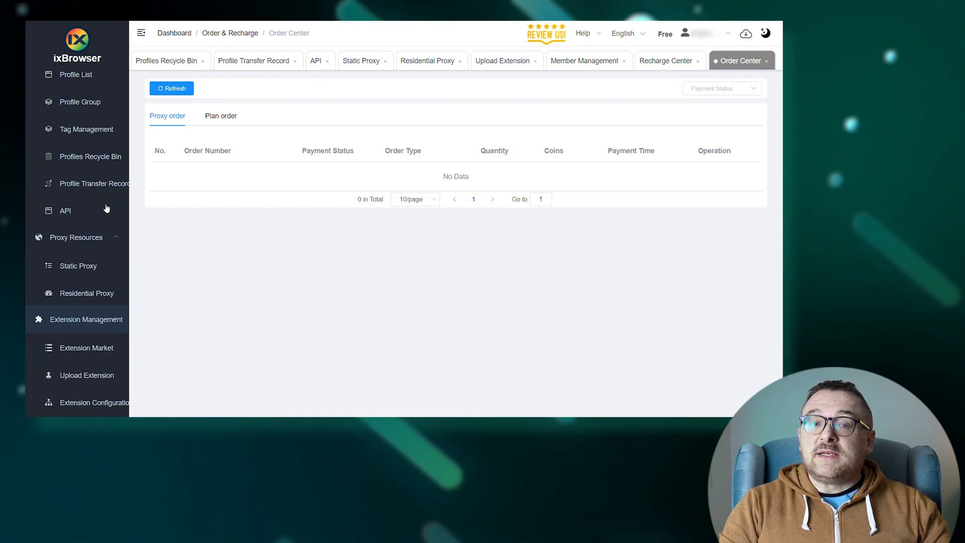
click(74, 85)
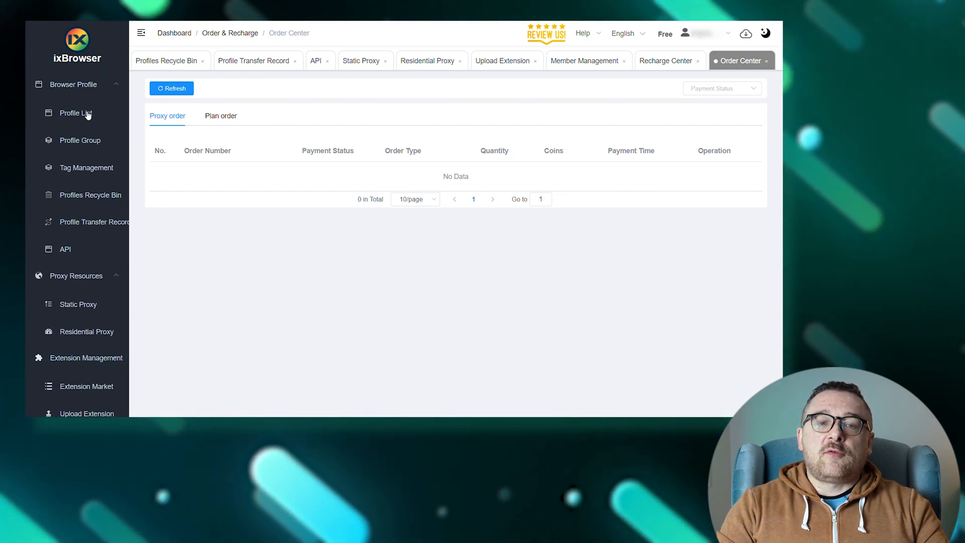
click(75, 113)
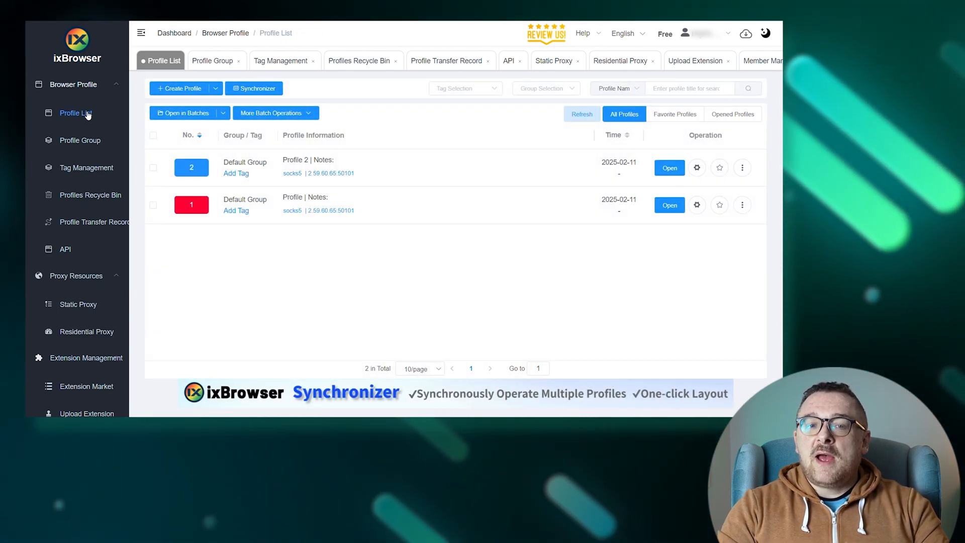
- Start a new profile, choose facebook.com as its platform and enter 'Name' as profile name
click(181, 88)
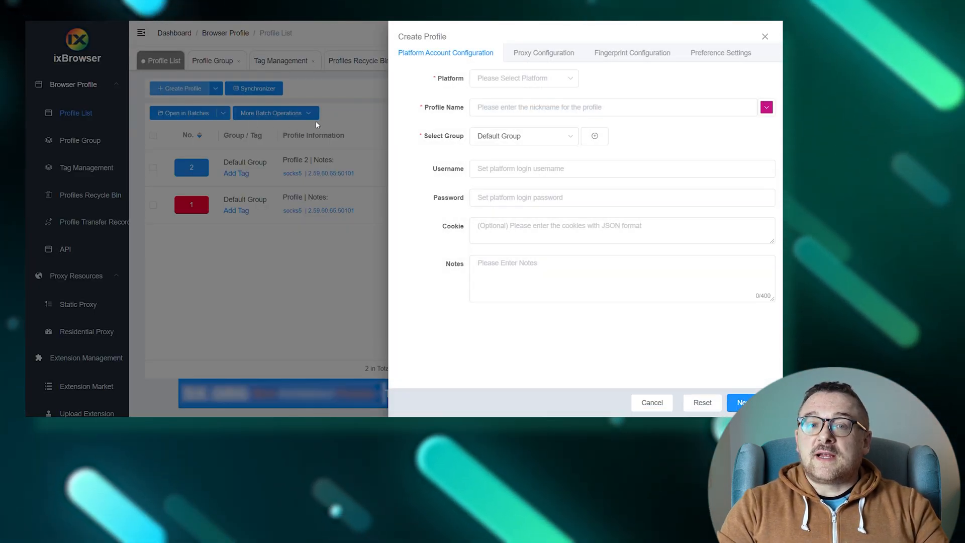
click(522, 78)
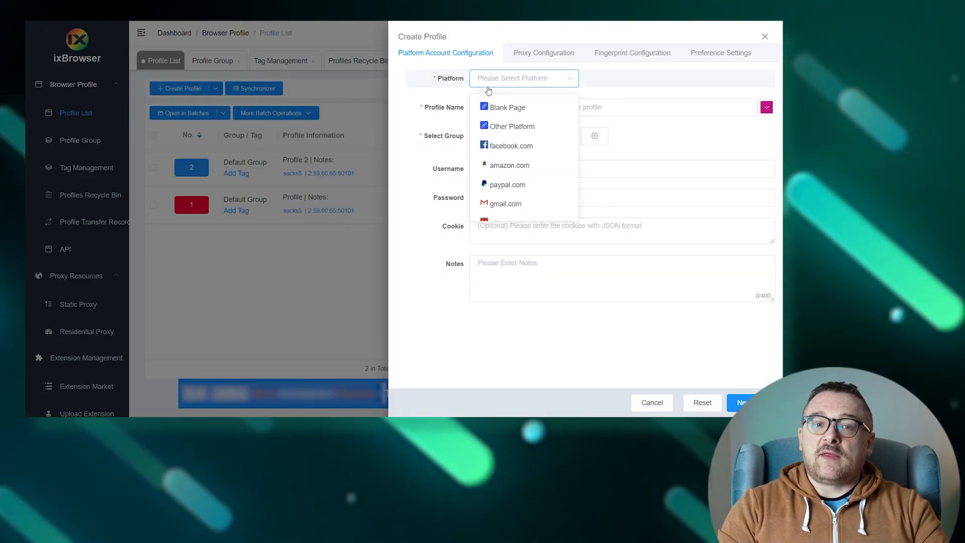
click(507, 146)
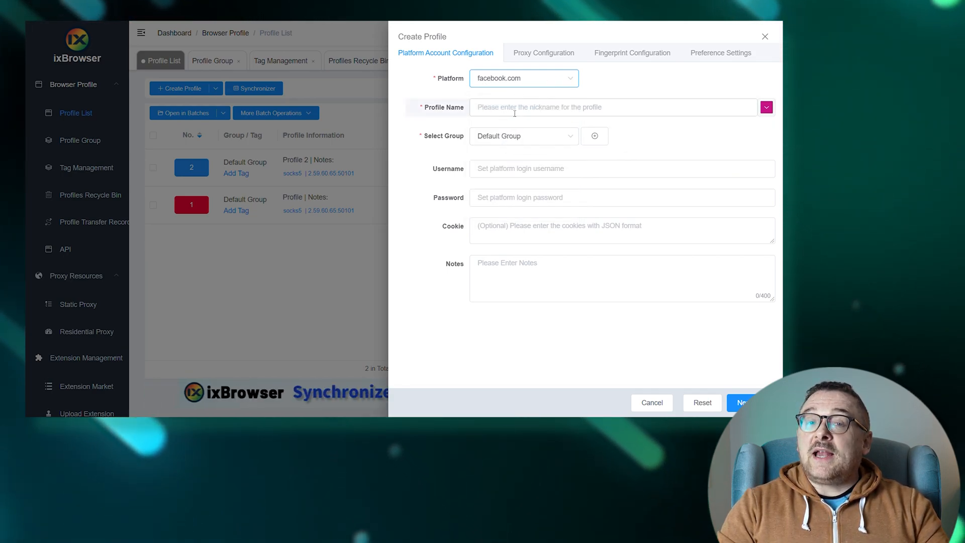
text(N)
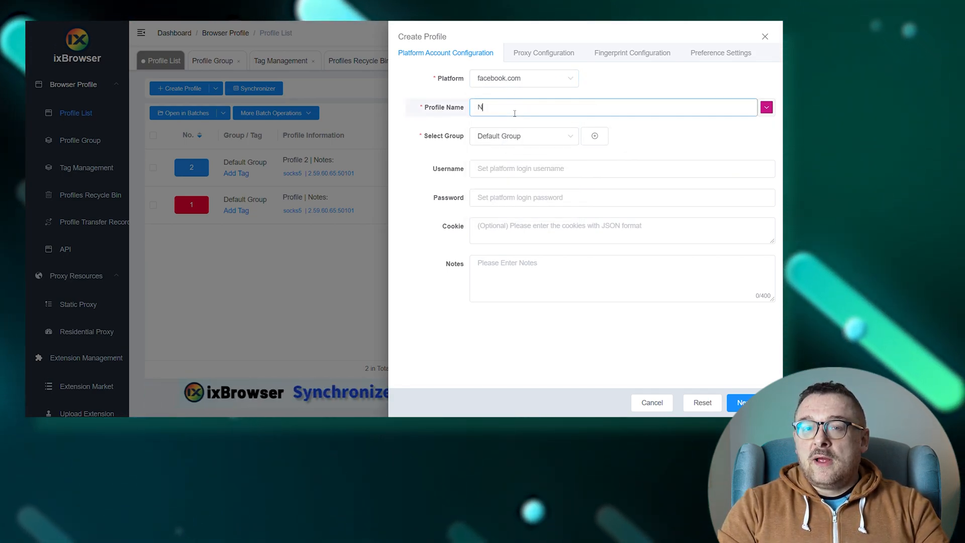
text(ame)
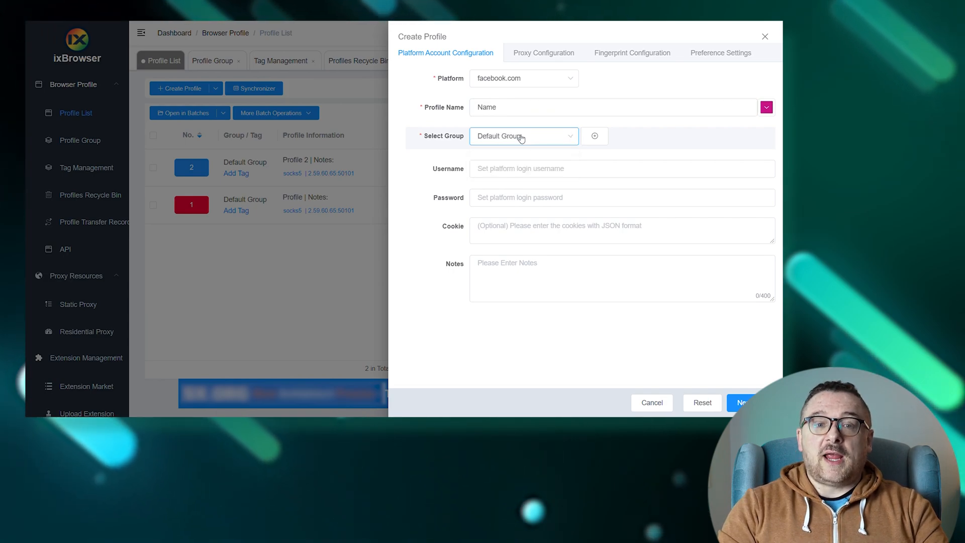
mouse_move(474, 156)
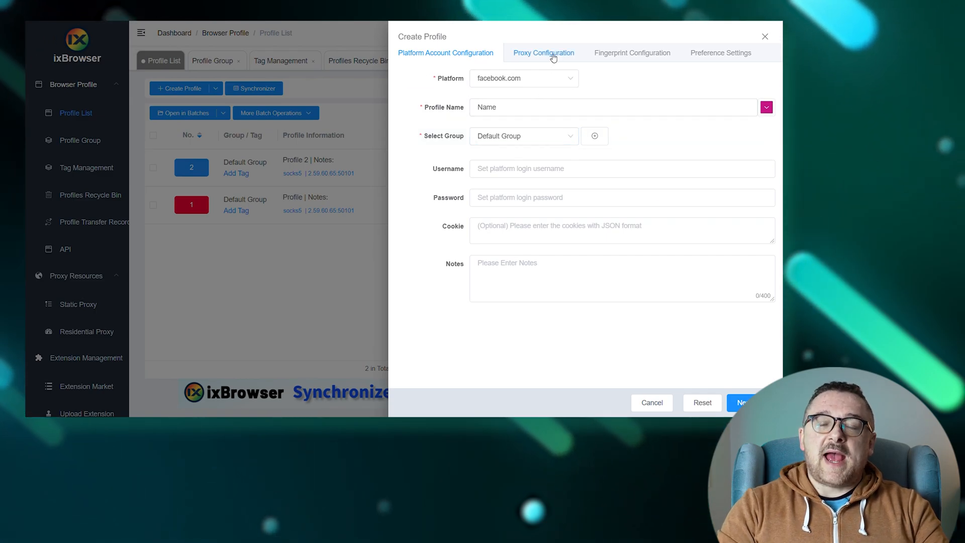
- Switch to the Proxy Configuration tab, showing Custom method and Noproxy type
click(543, 52)
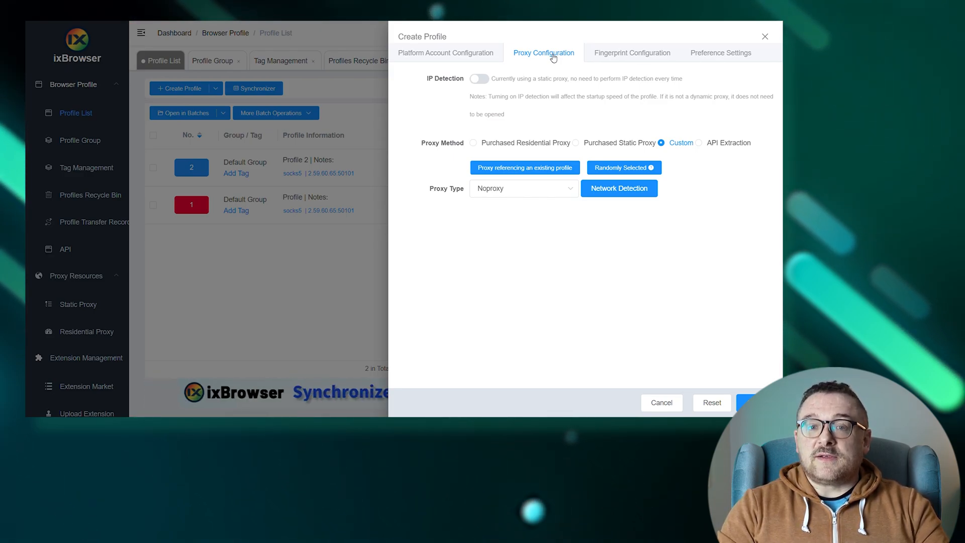
mouse_move(611, 50)
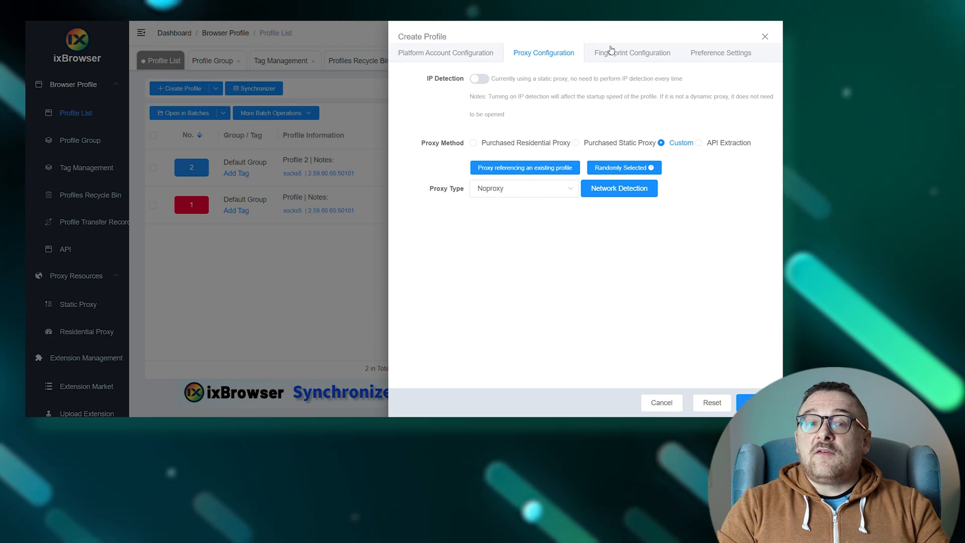
- Open Fingerprint Configuration and scroll through its options to Port Scan Protection and back
click(631, 53)
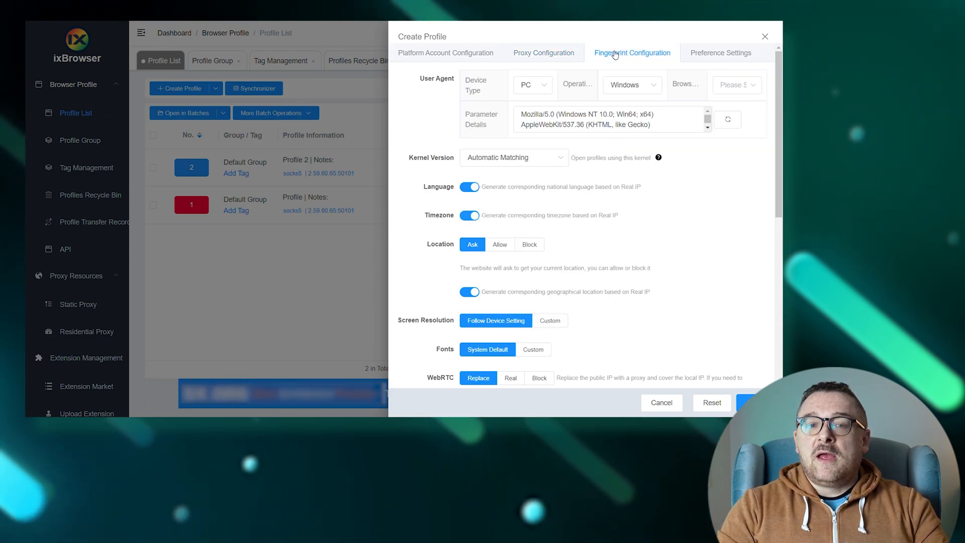
mouse_move(653, 197)
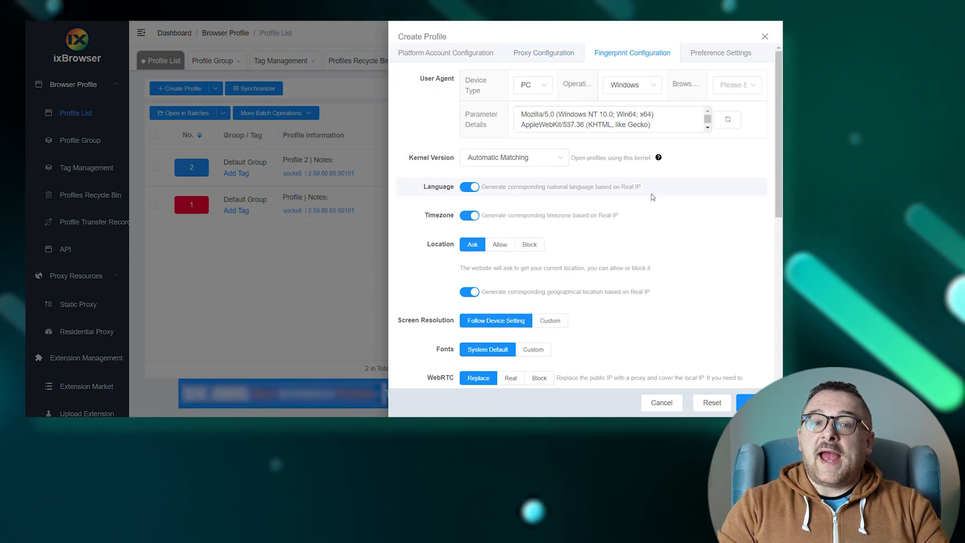
scroll(down, 3)
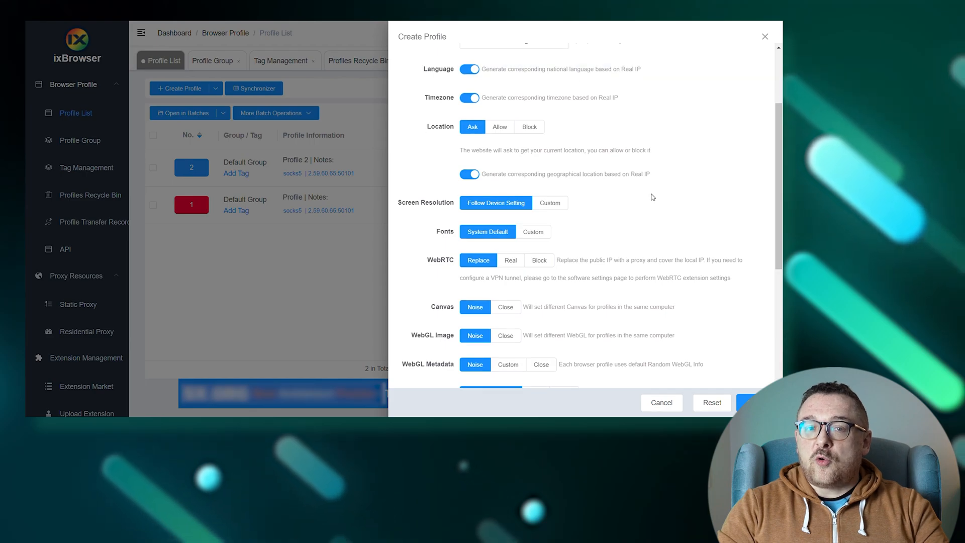
scroll(down, 3)
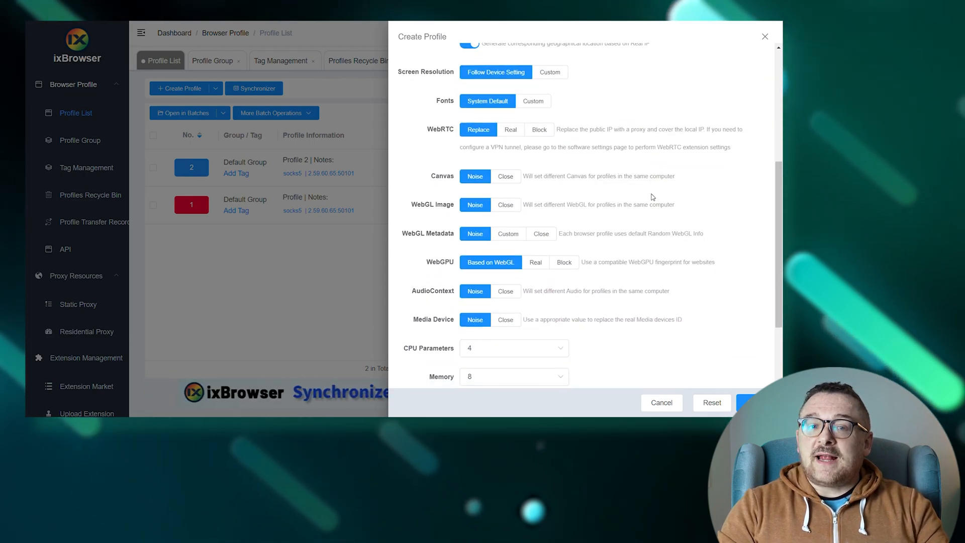
scroll(down, 3)
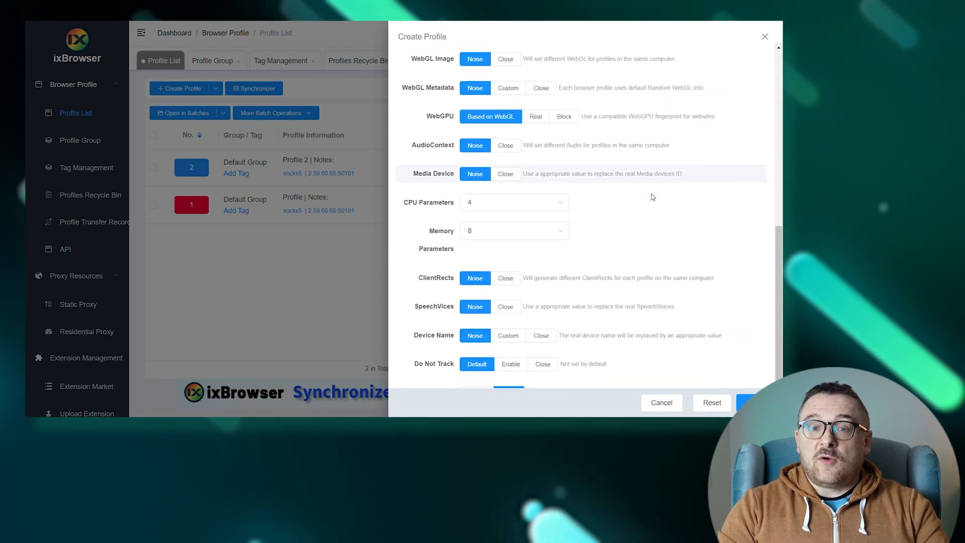
scroll(down, 3)
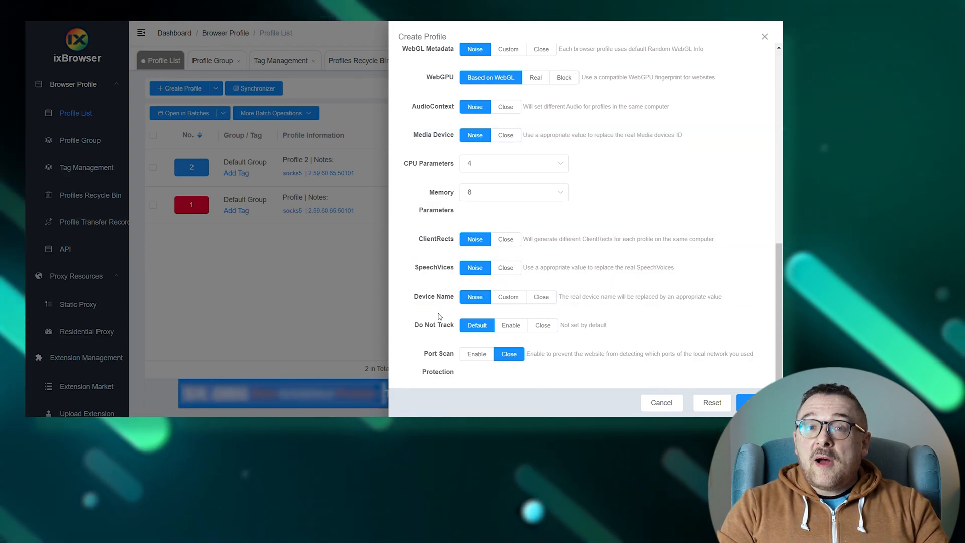
mouse_move(438, 324)
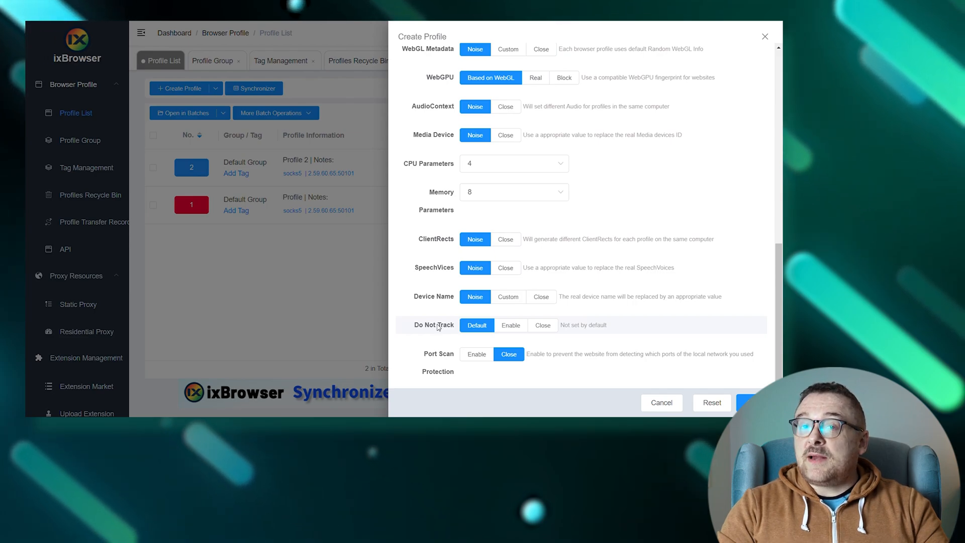
scroll(up, 3)
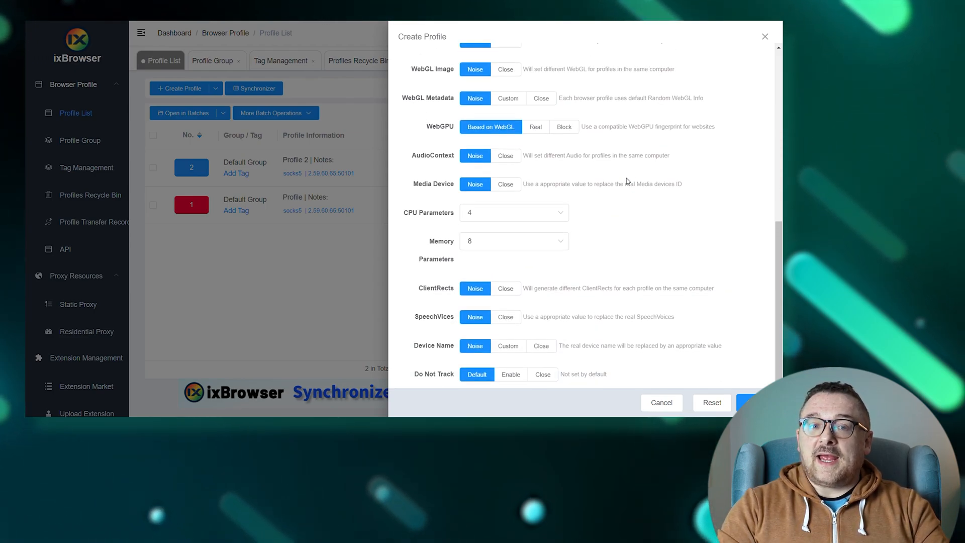
scroll(up, 3)
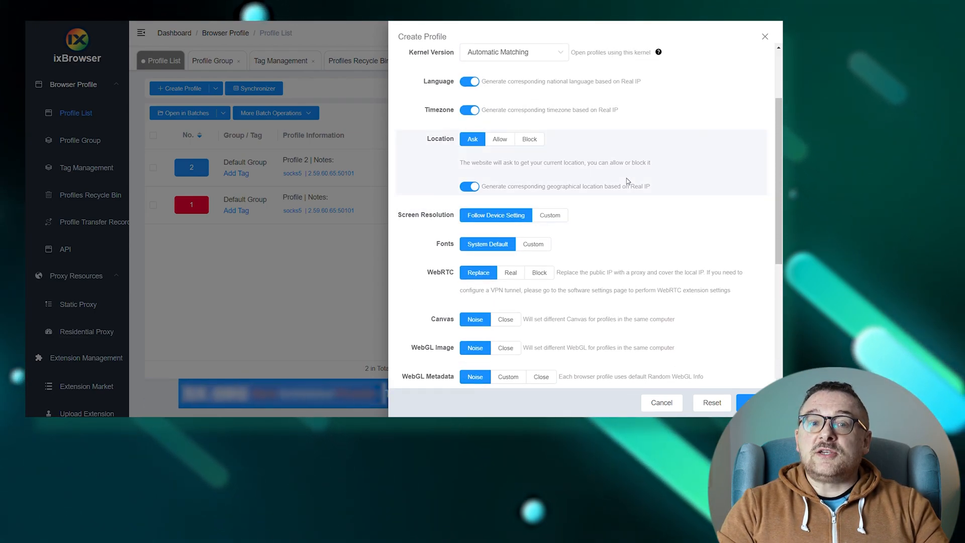
scroll(up, 3)
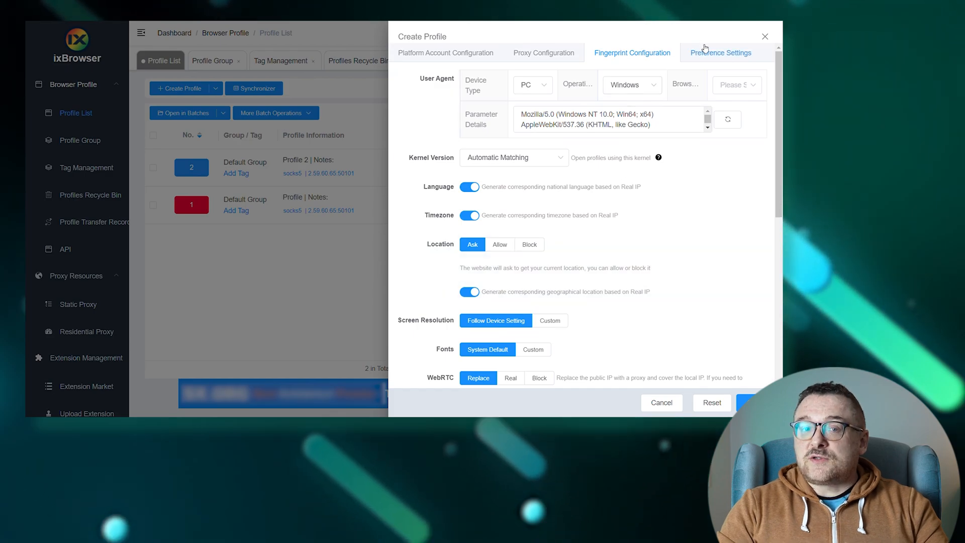
click(721, 52)
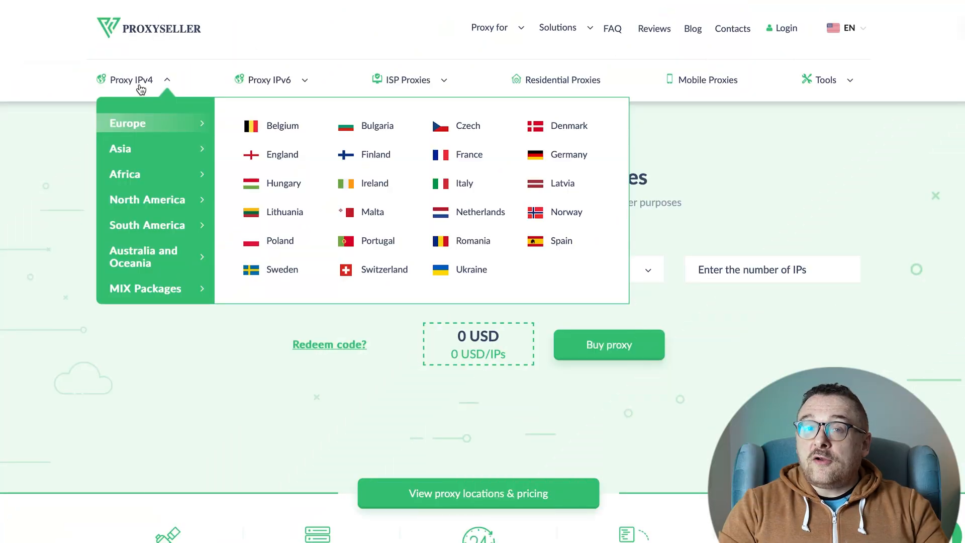
- Show IPv6 and ISP proxy locations, open Residential and Mobile proxy pages, then the Tools list
click(269, 79)
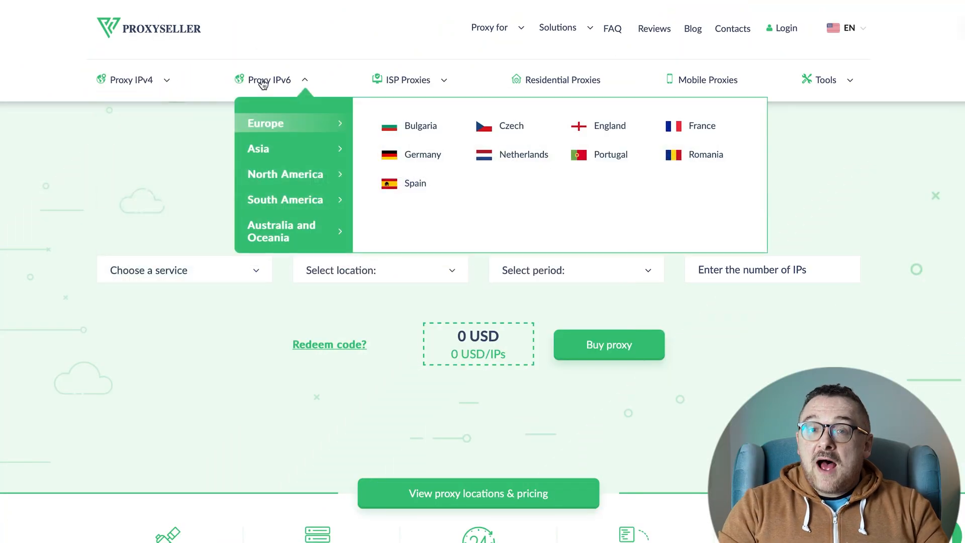
mouse_move(308, 63)
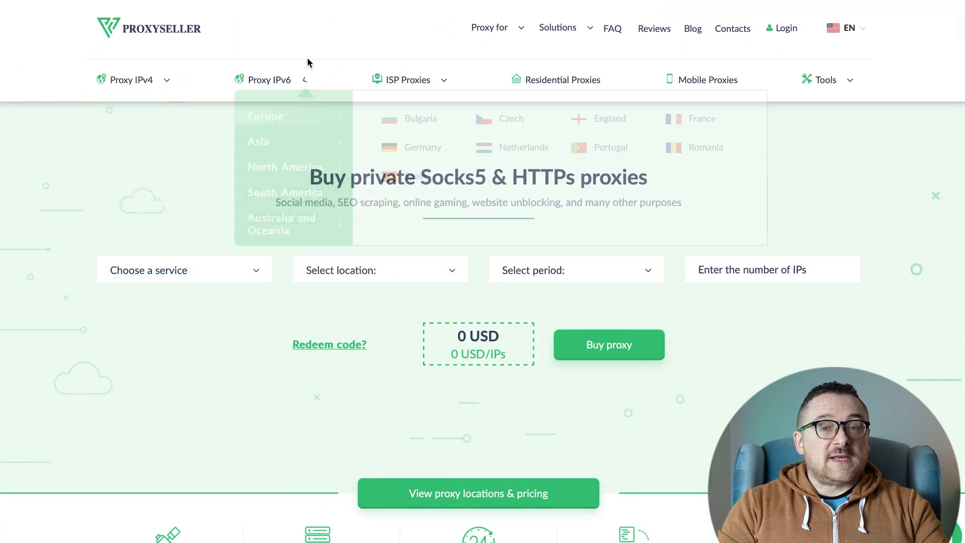
click(409, 80)
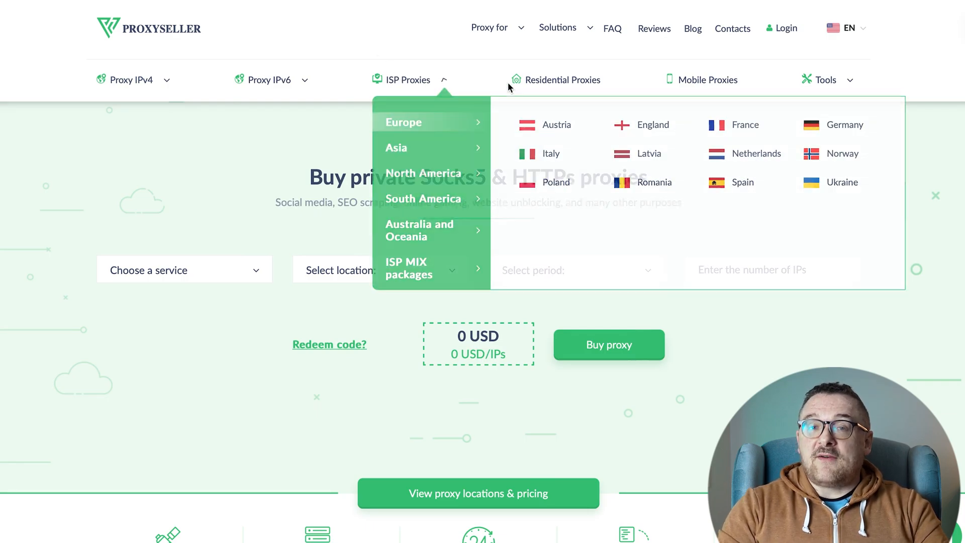
click(561, 80)
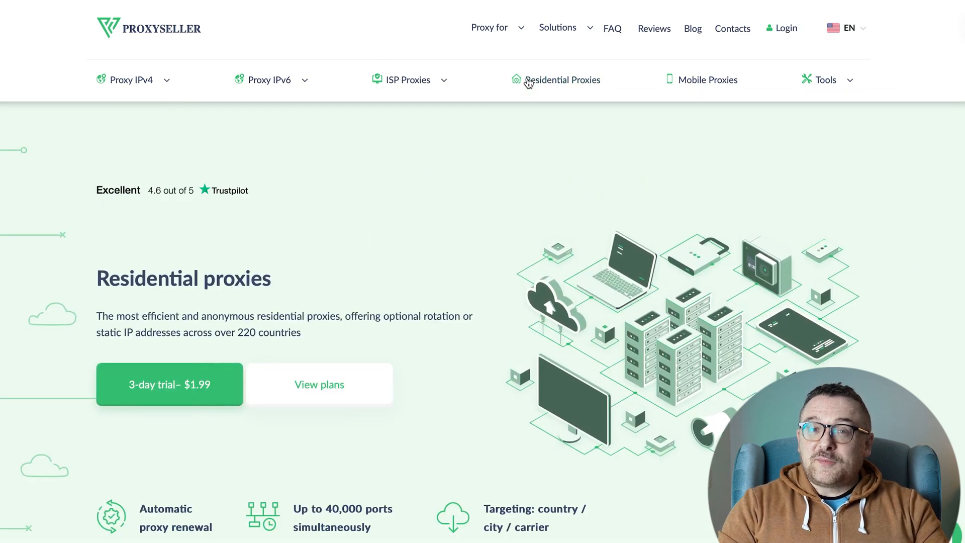
click(707, 80)
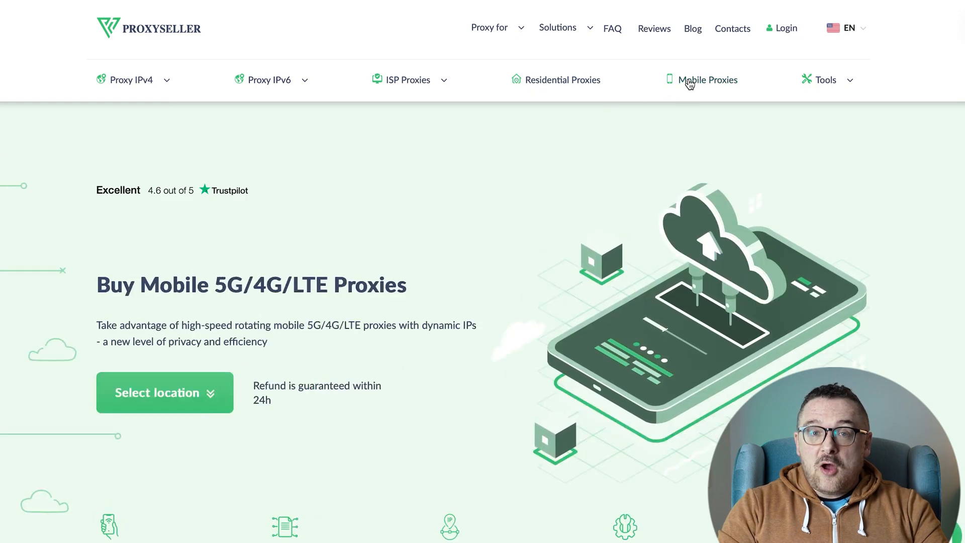
click(825, 79)
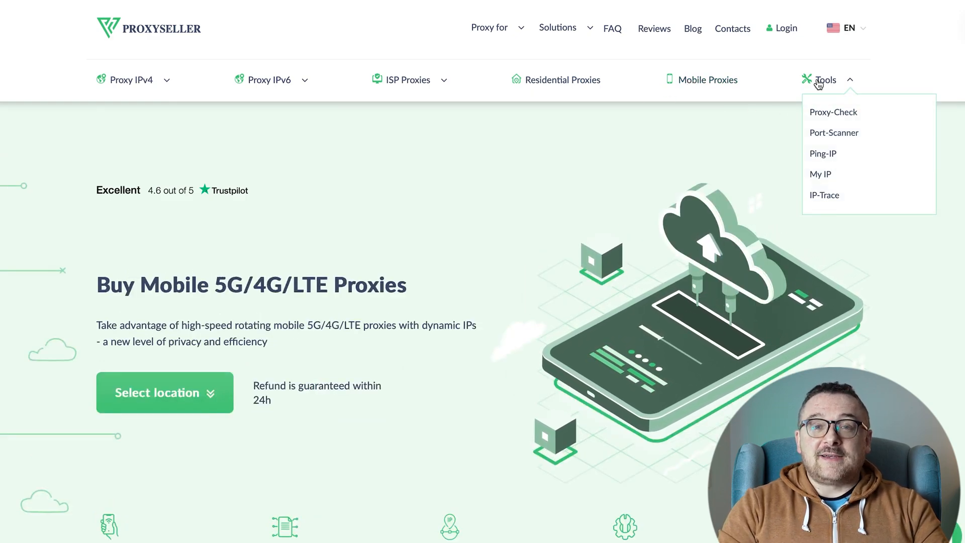